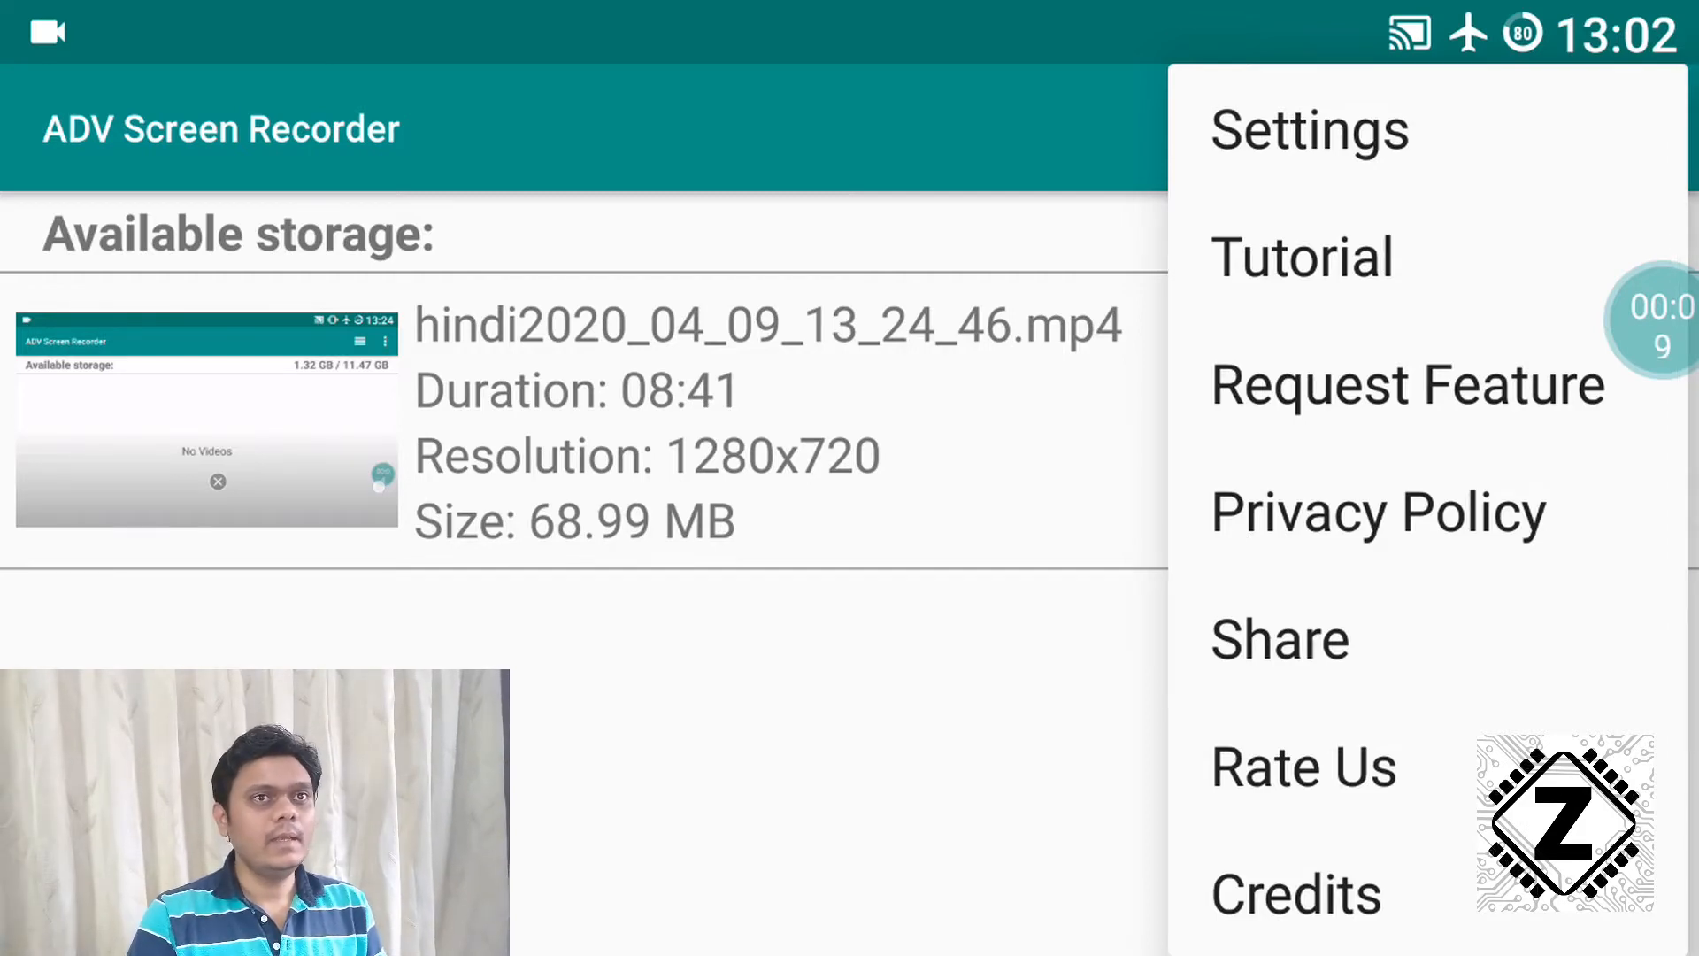
- Open Settings and enter Magic Button Settings, showing the button enabled at 50% opacity
click(1308, 129)
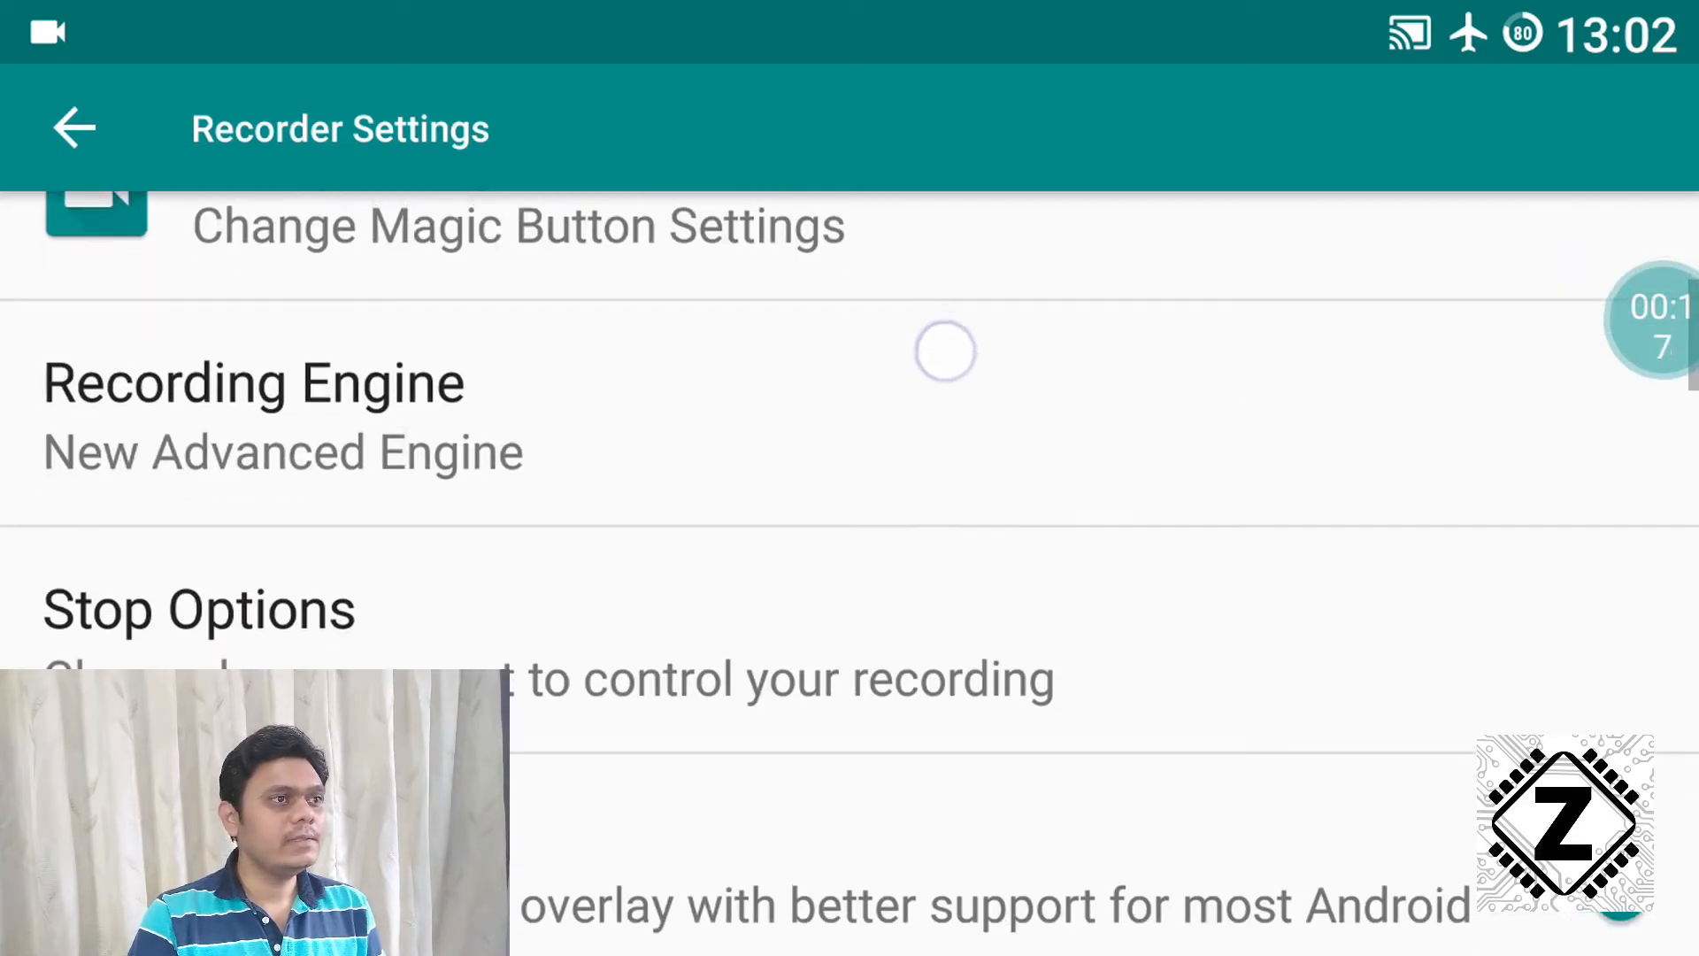
scroll(down, 3)
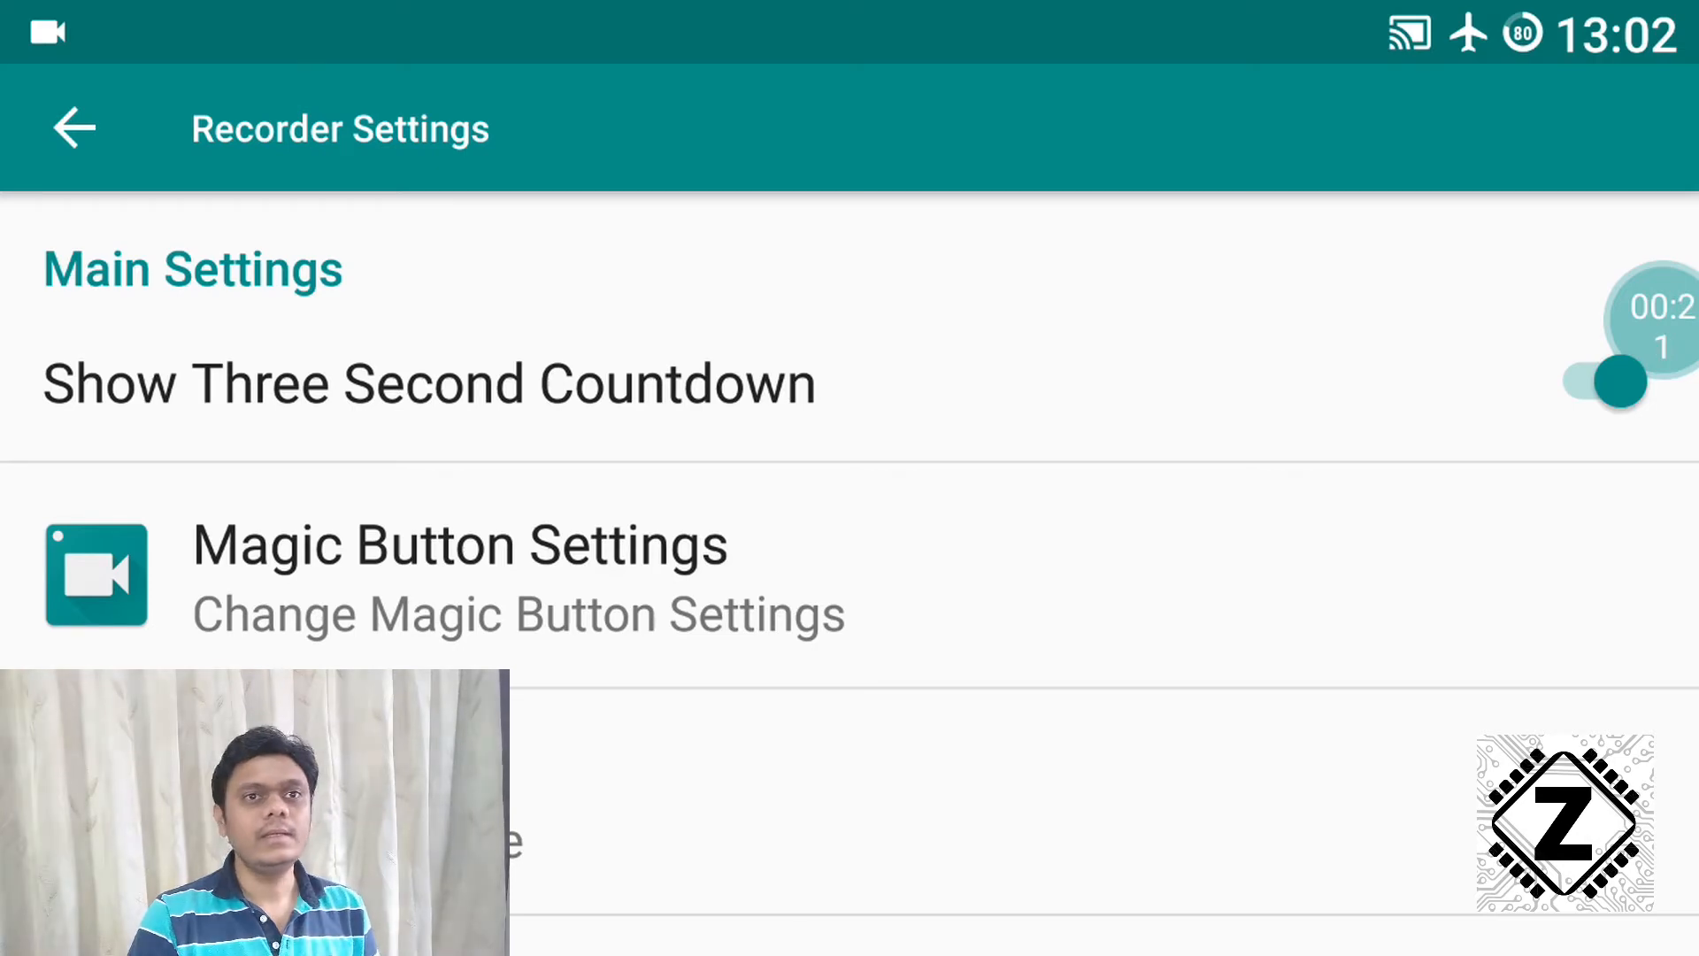
click(211, 439)
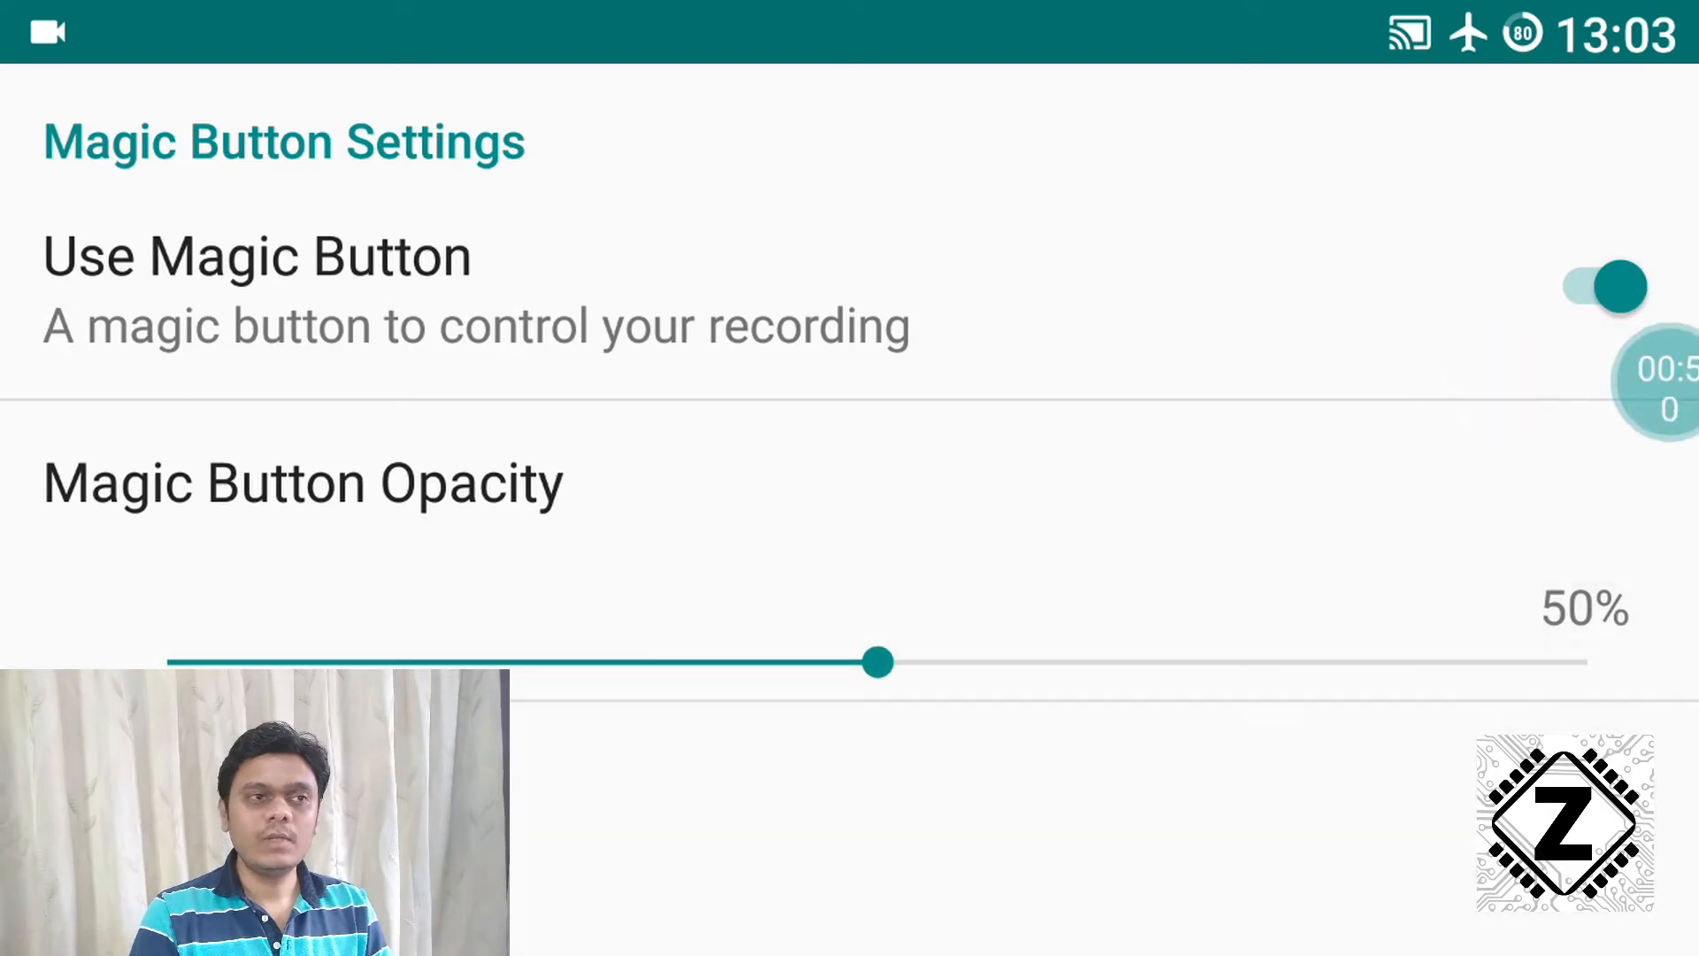
- Expand and collapse the magic button, then return to Video Settings showing 720p
click(1614, 287)
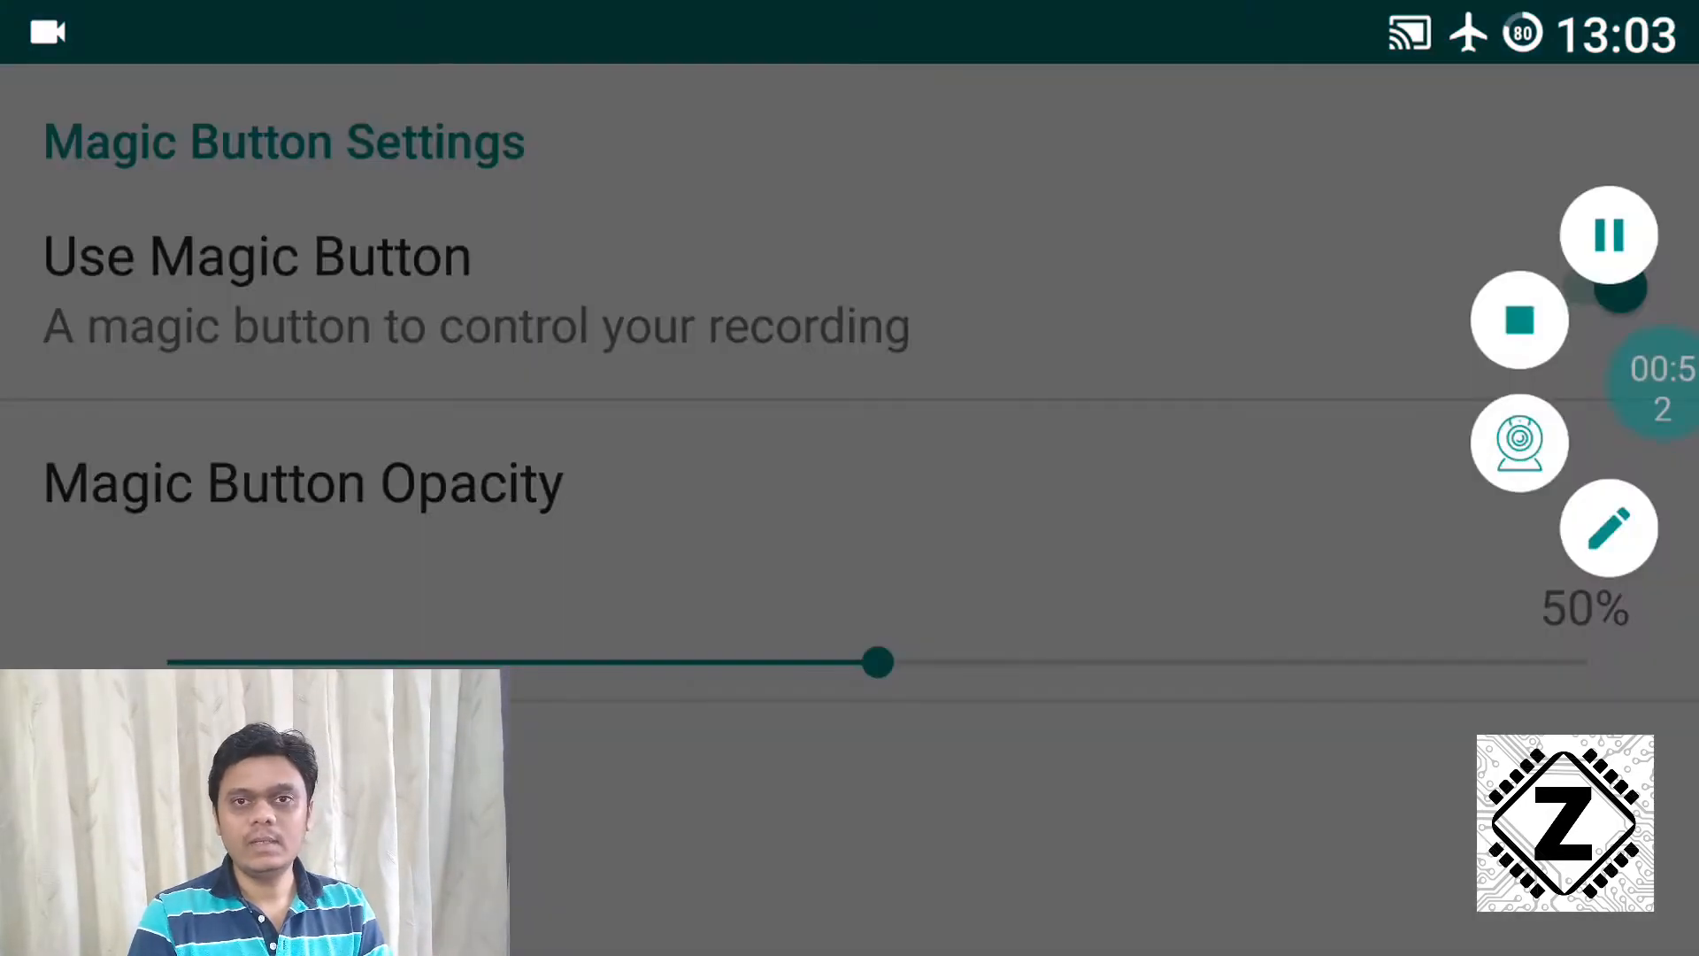
click(1599, 286)
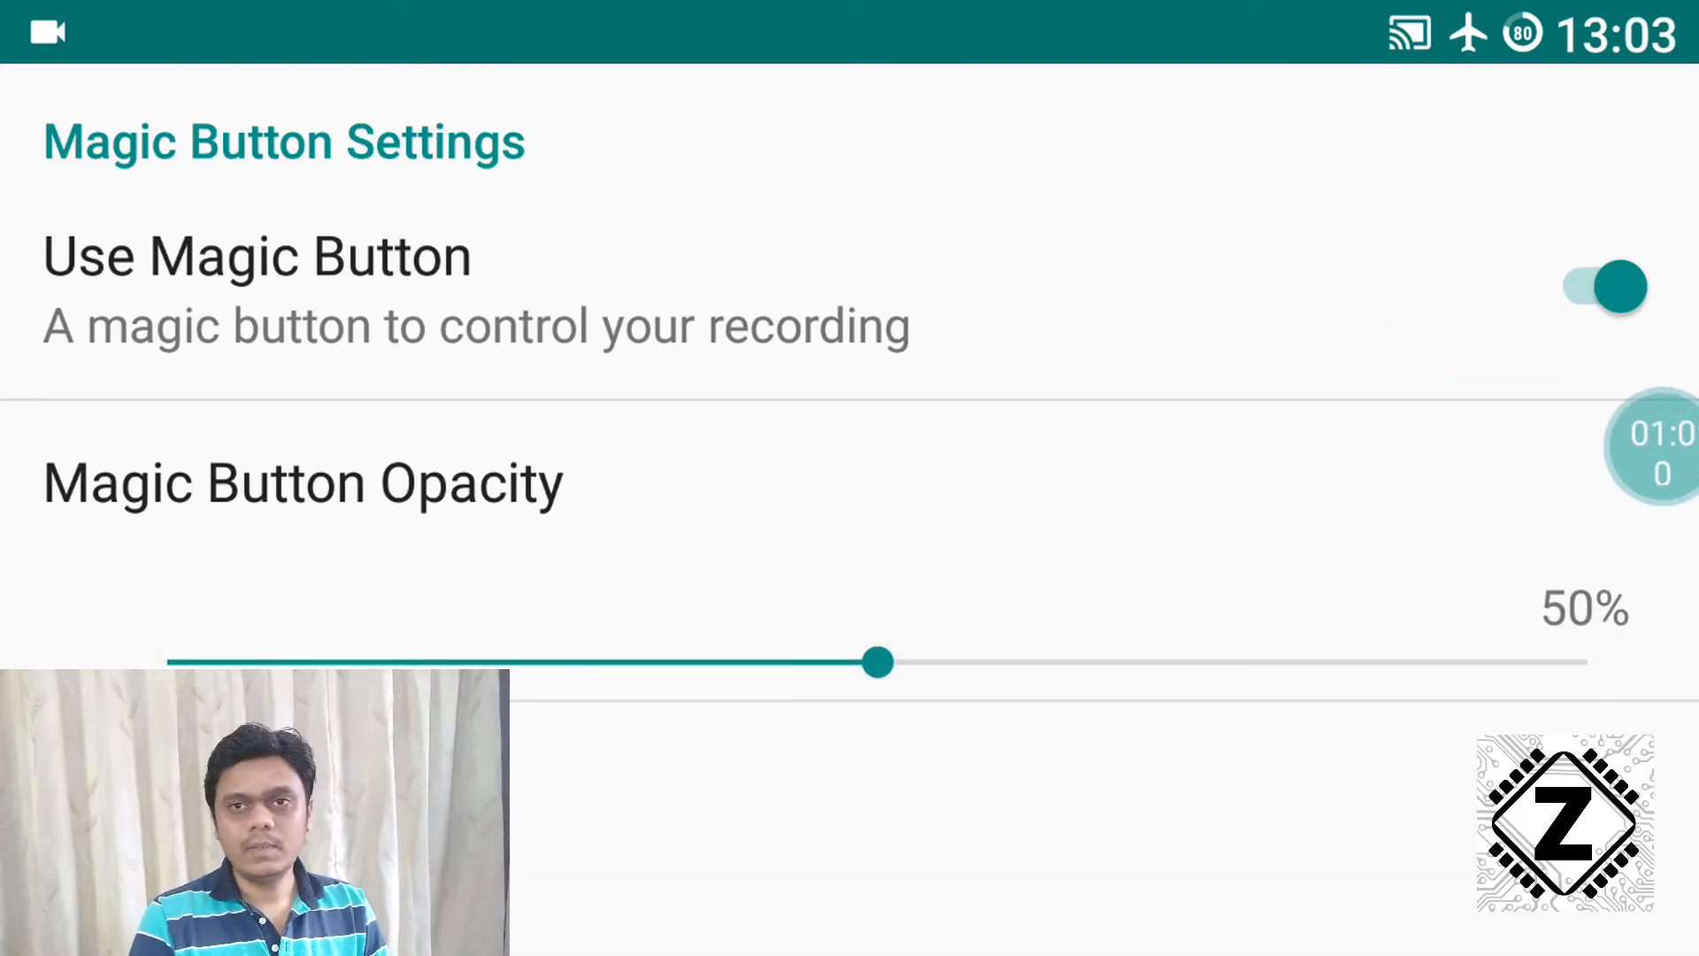
click(73, 126)
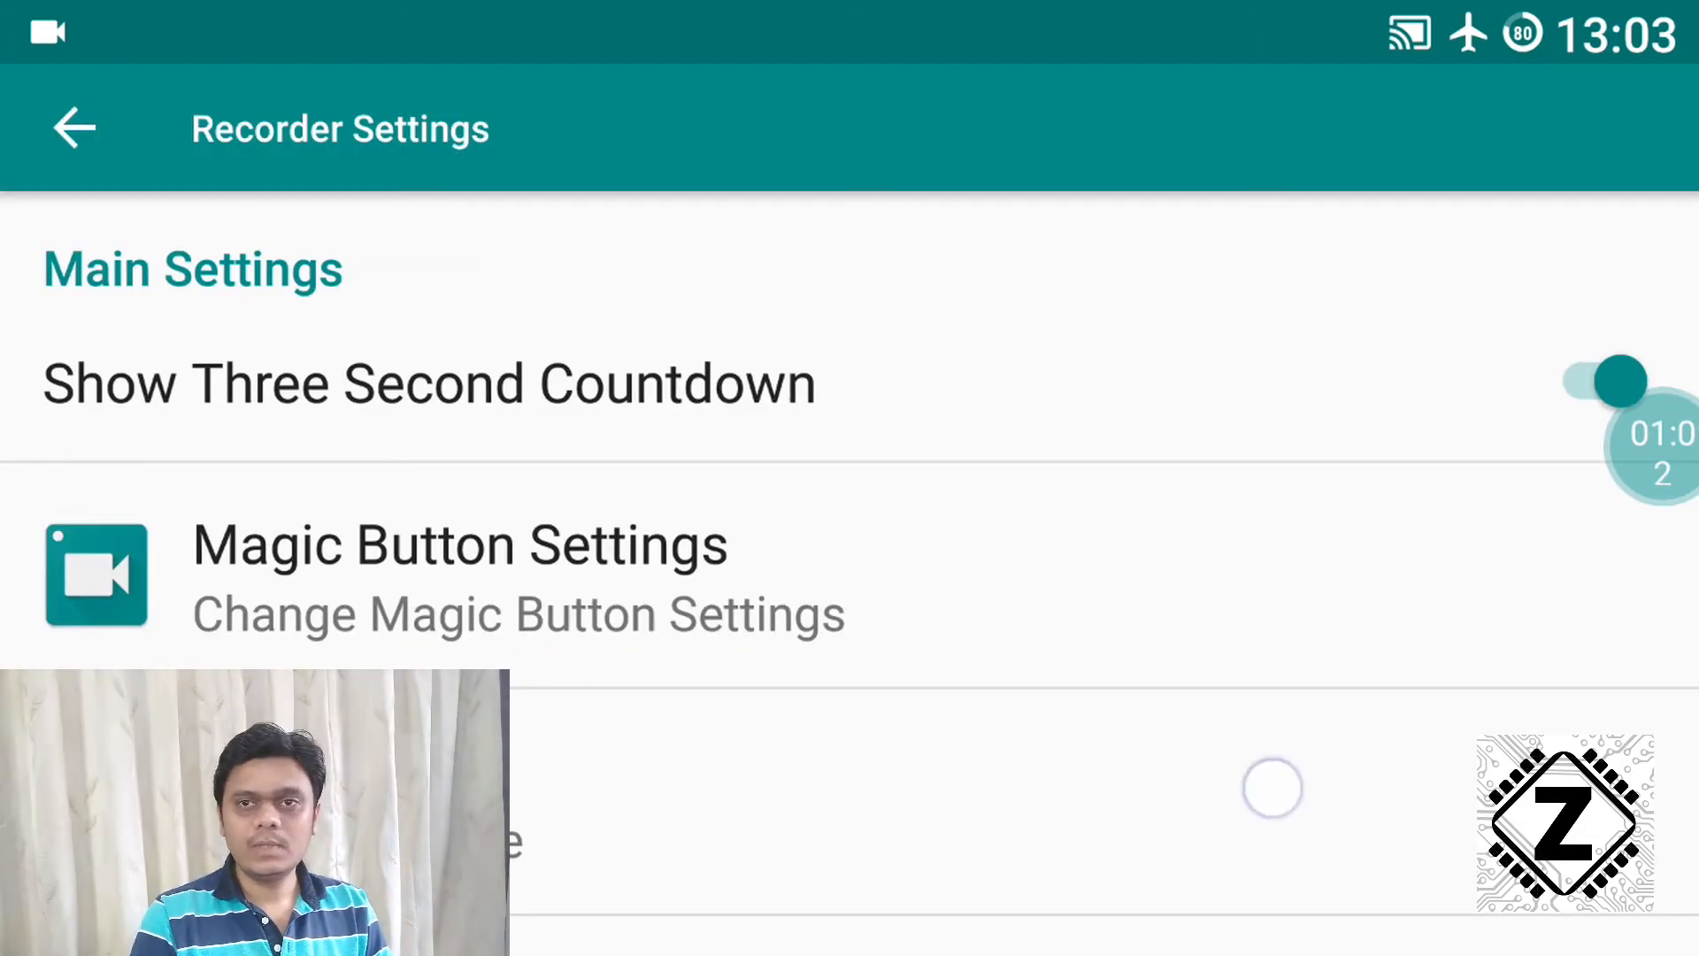
scroll(down, 3)
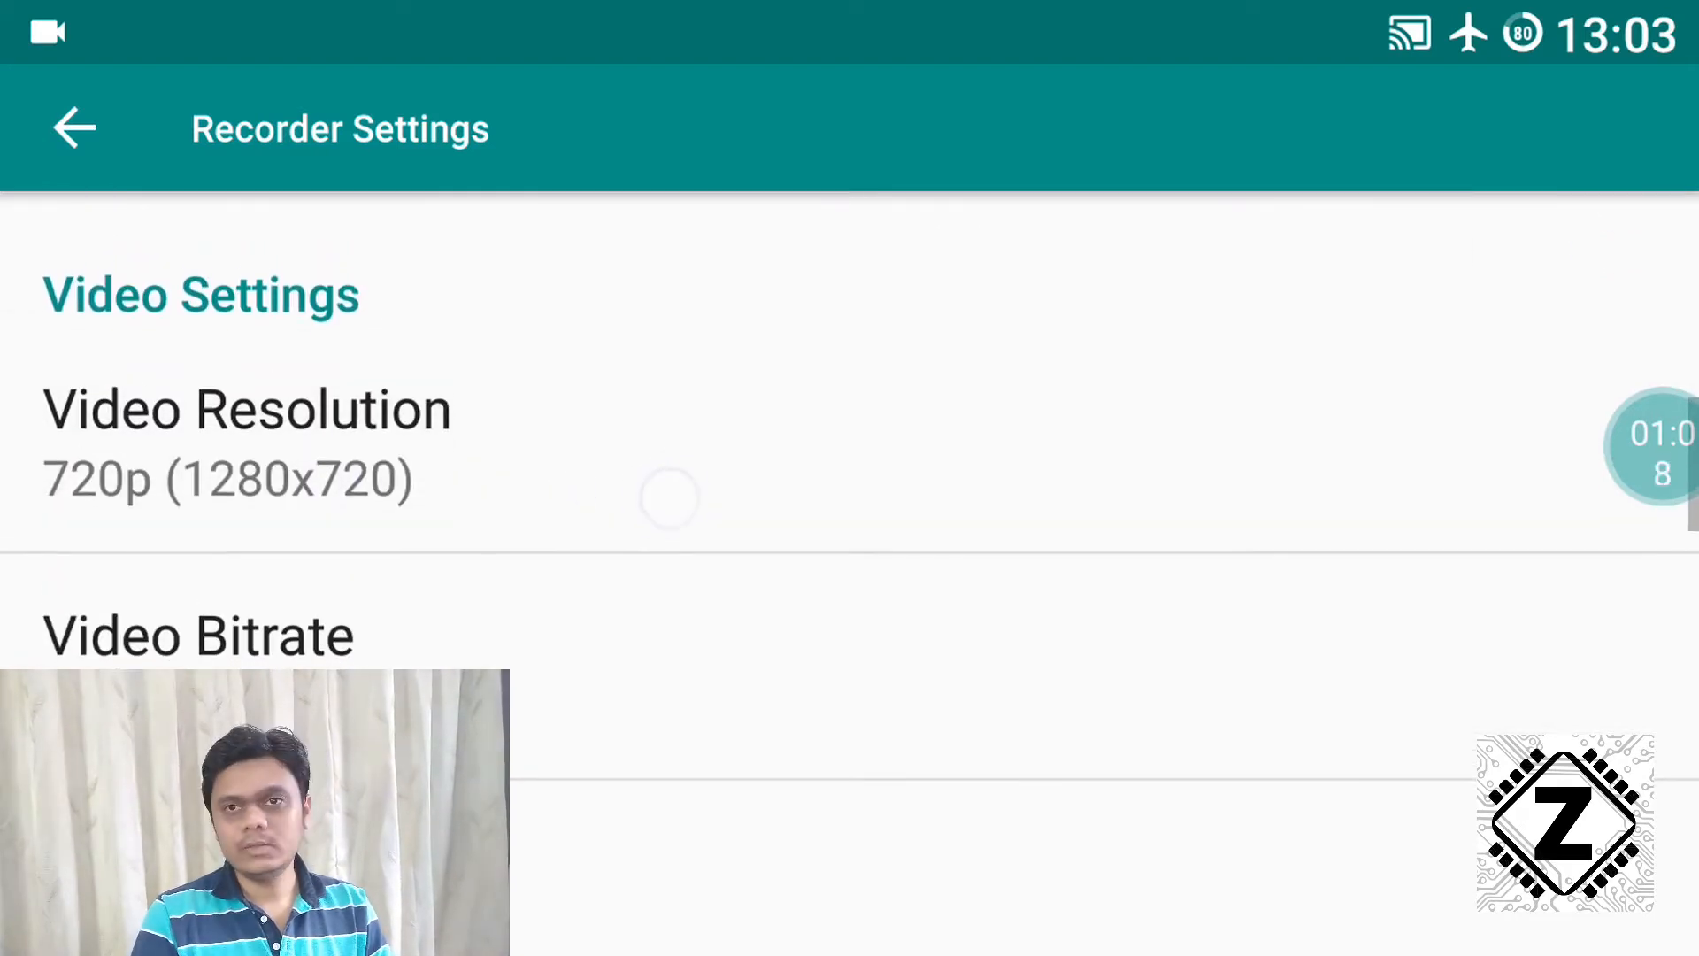
- Review the Video Resolution choices, keeping 720p and a 6Mbps bitrate
click(247, 433)
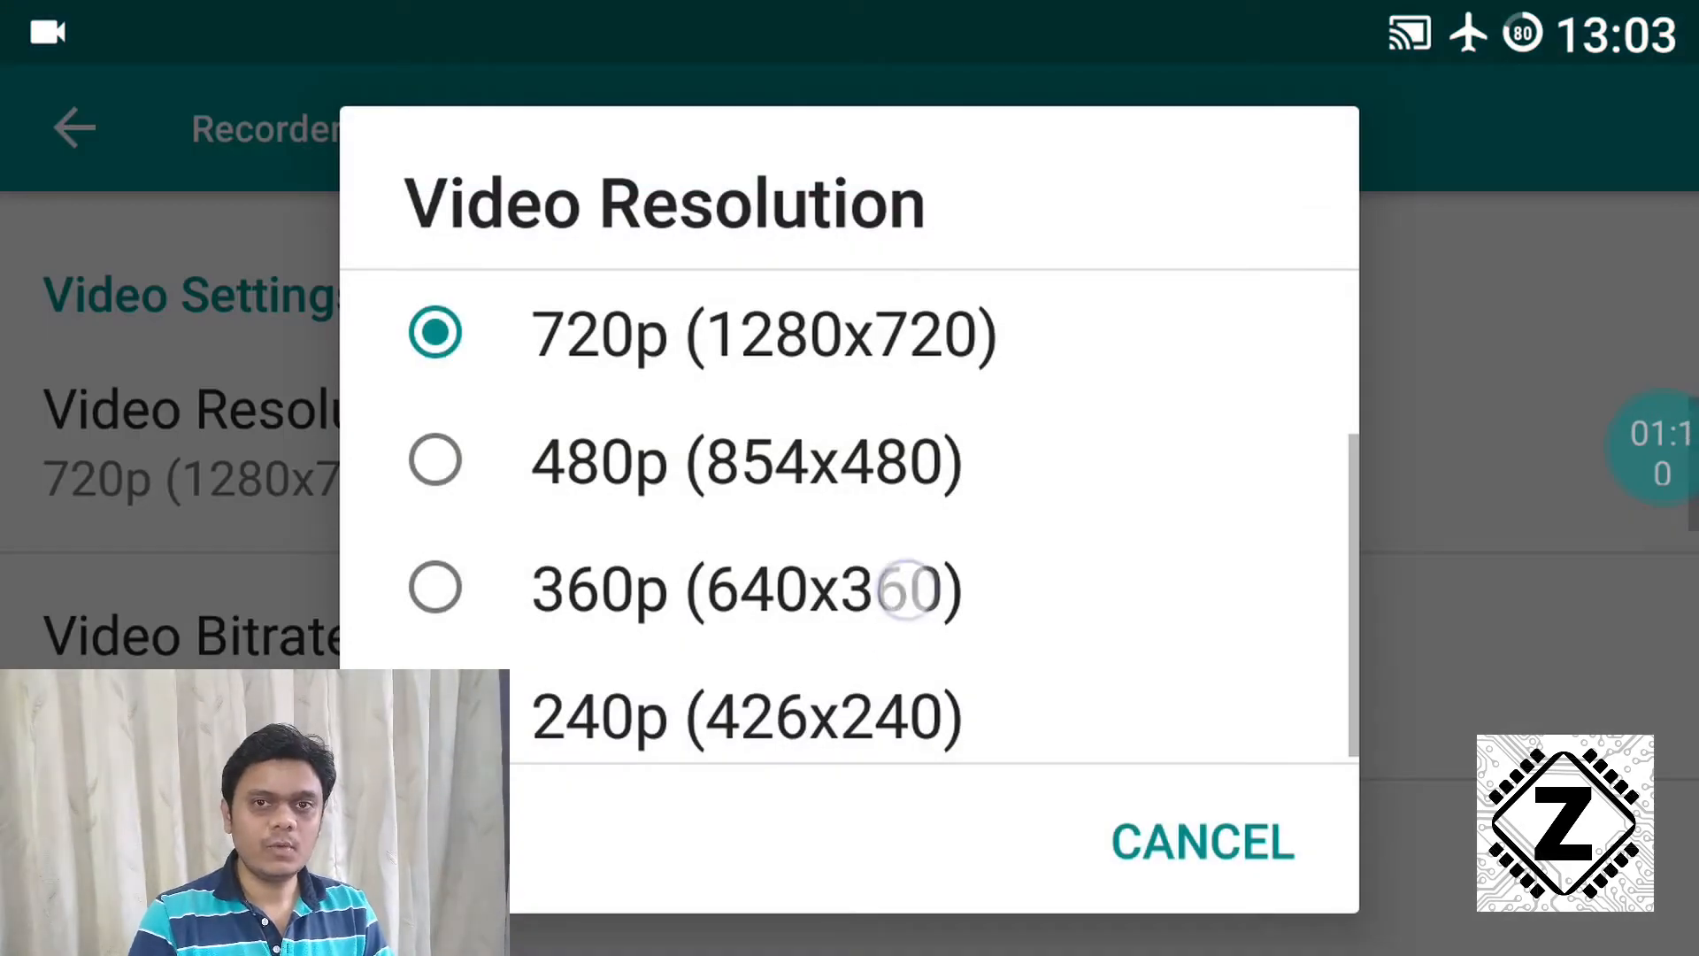
scroll(down, 3)
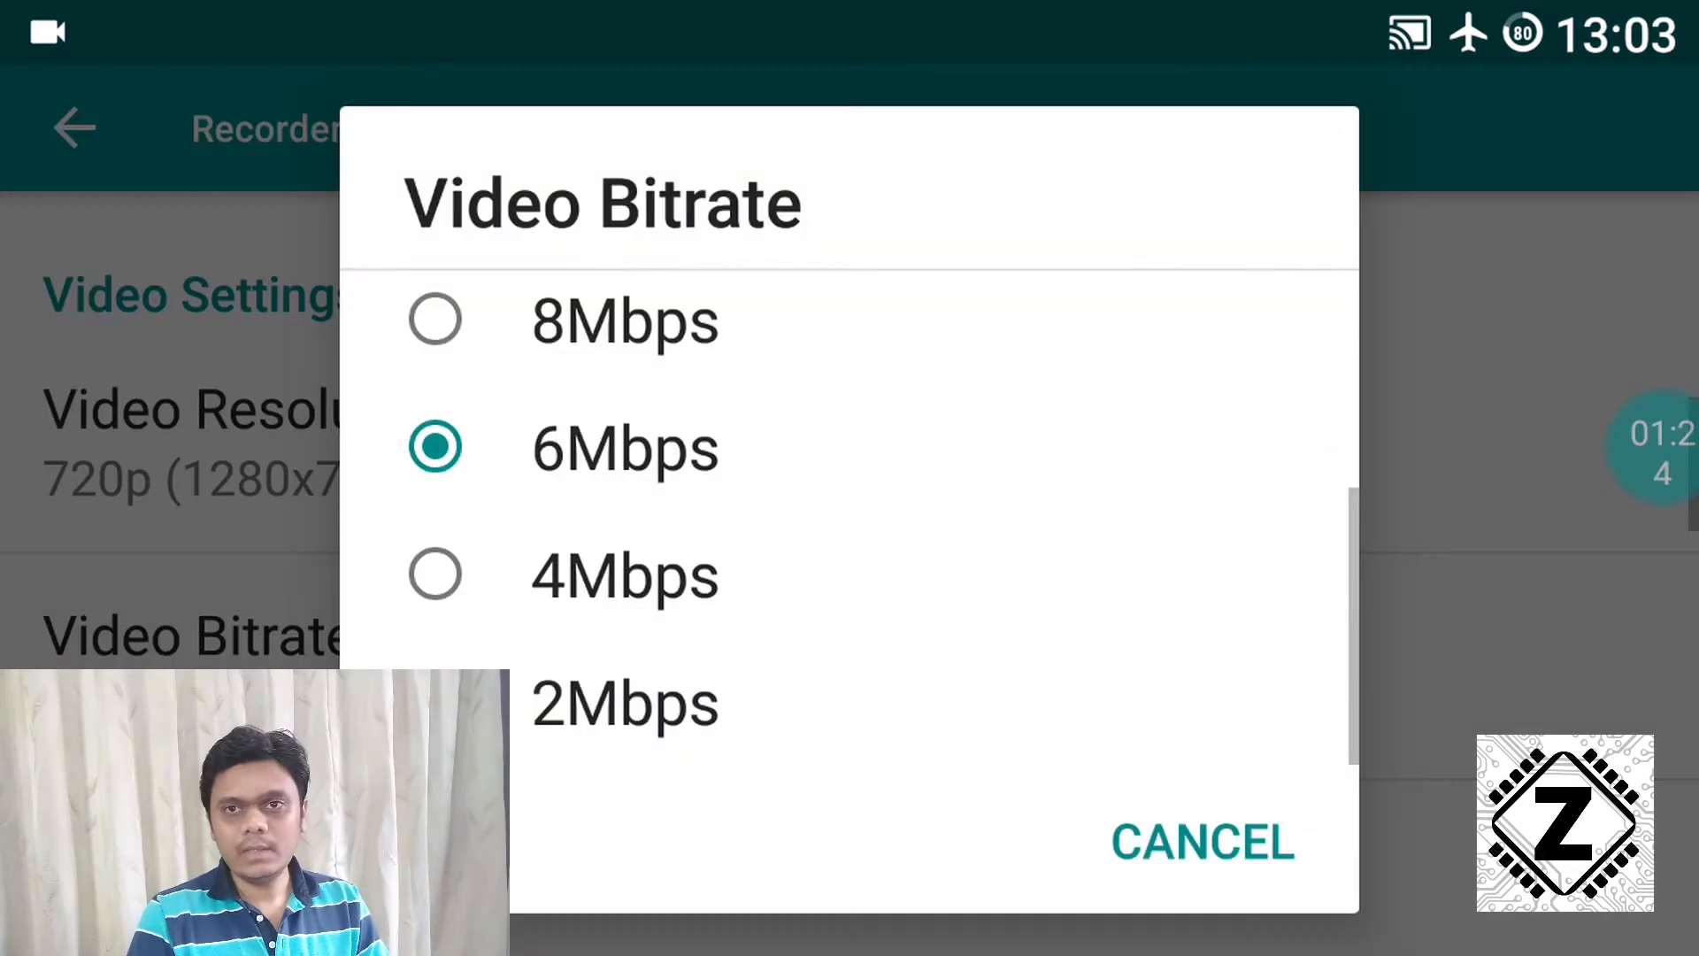
scroll(up, 3)
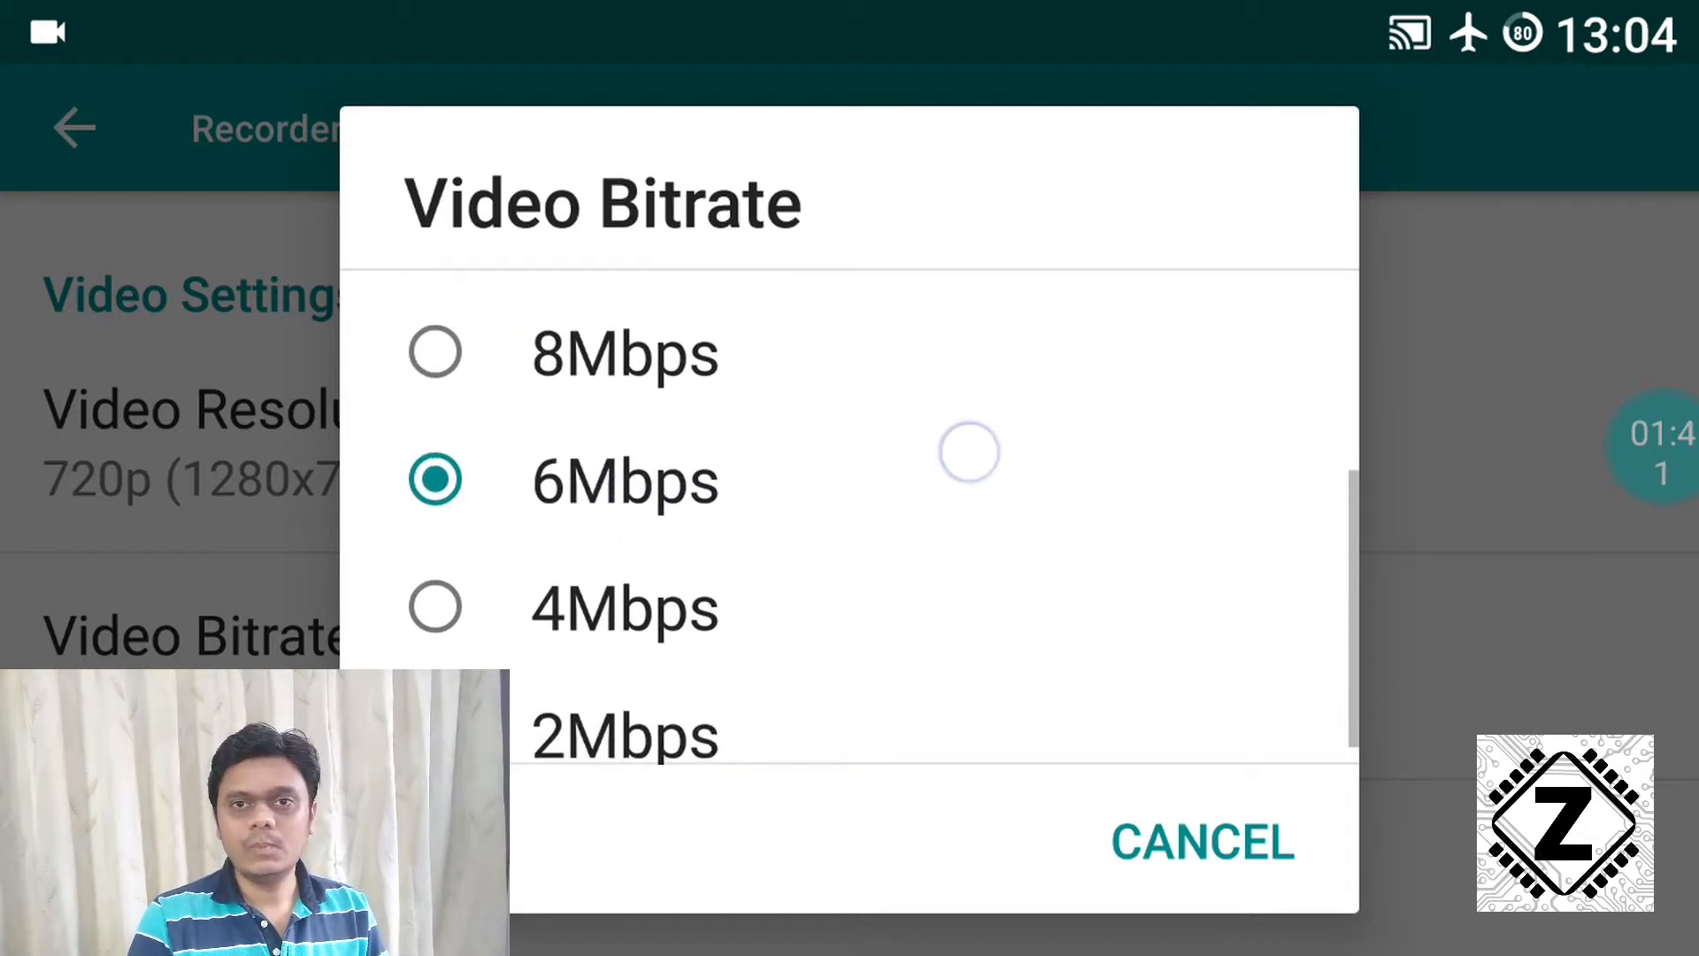
scroll(down, 3)
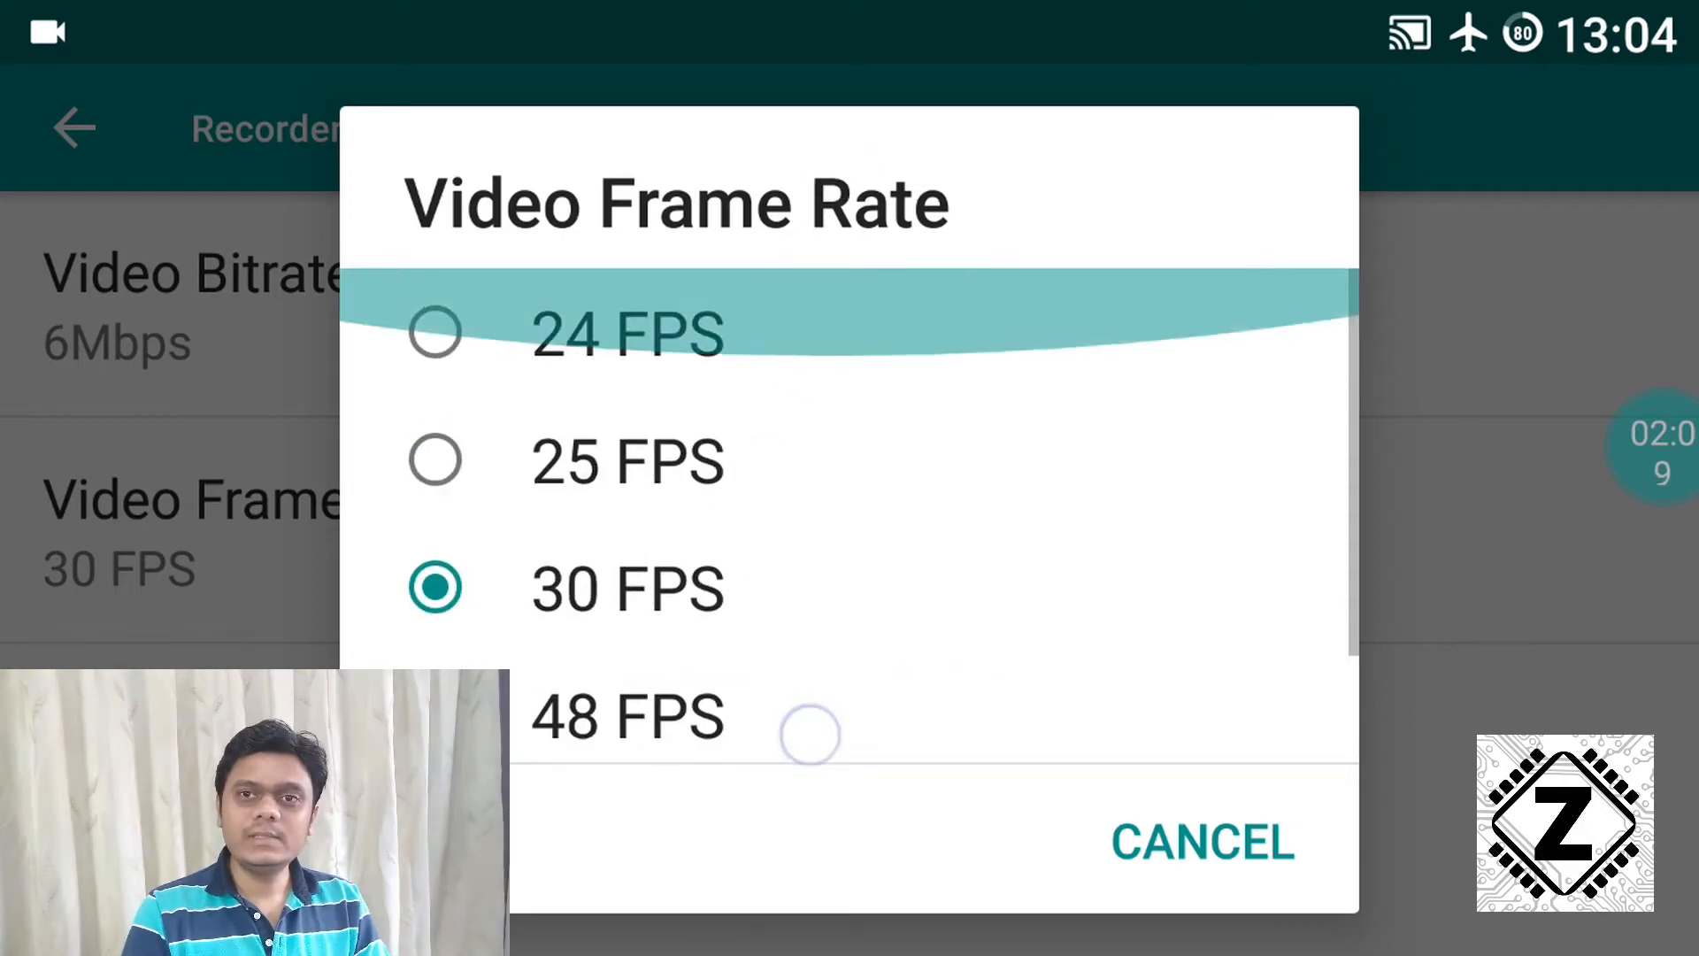
- Confirm 30 FPS, keep Auto orientation, and scroll down to Audio Settings
scroll(down, 3)
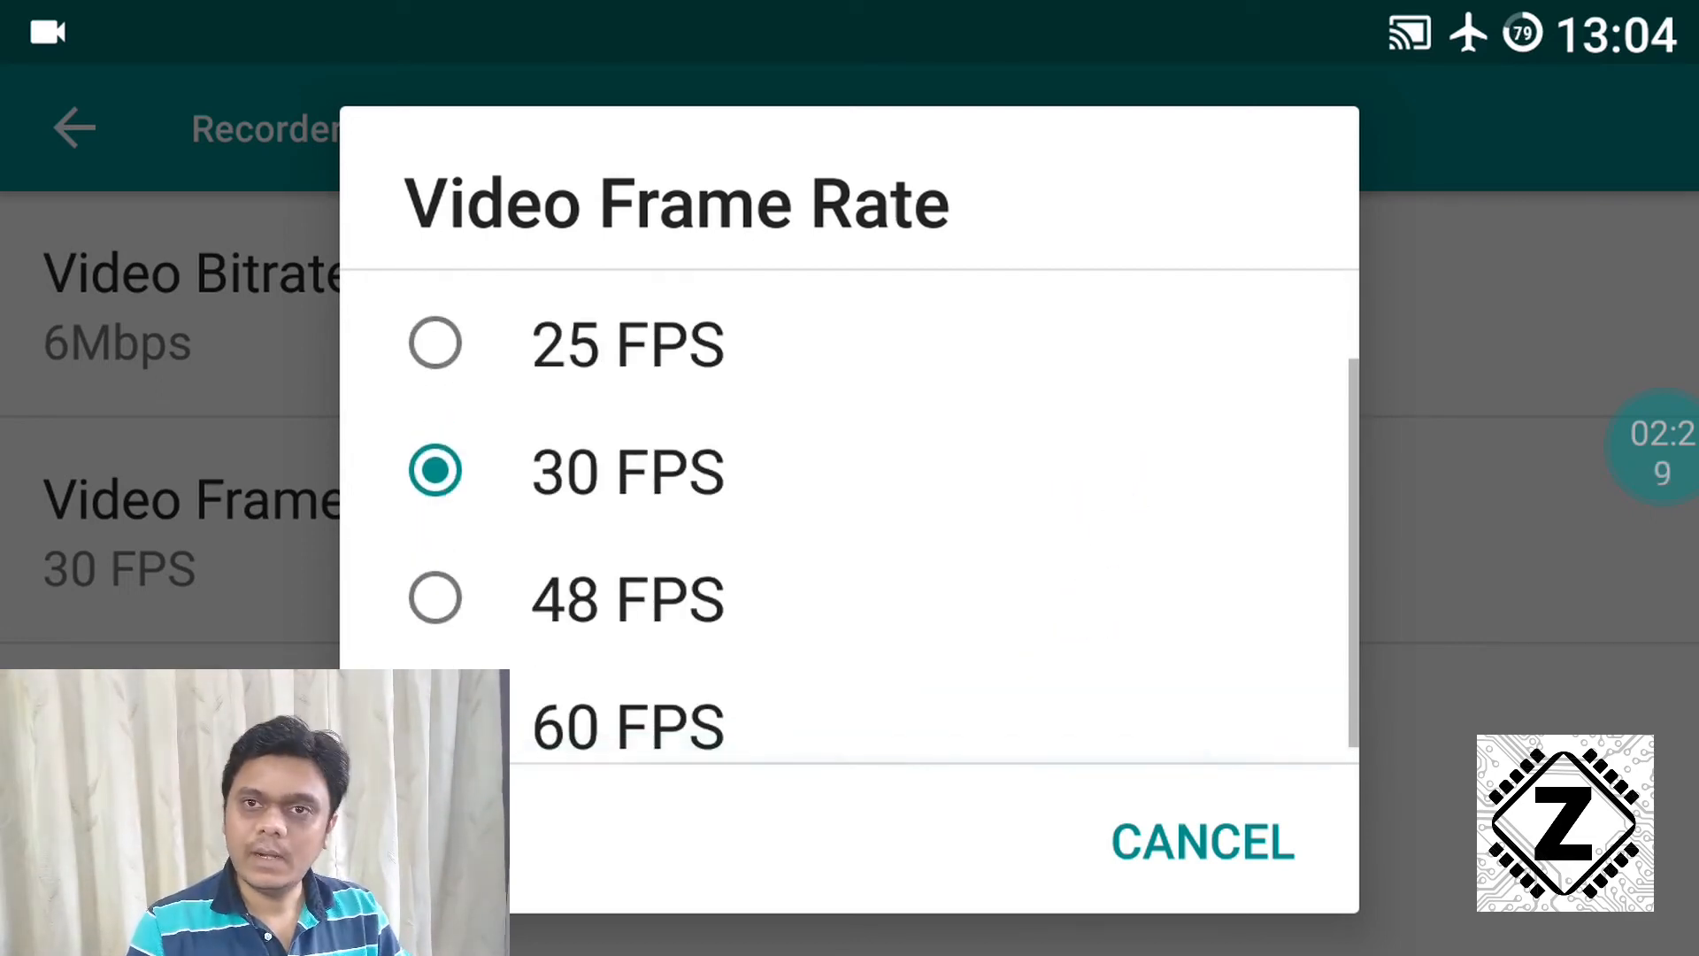
click(1200, 844)
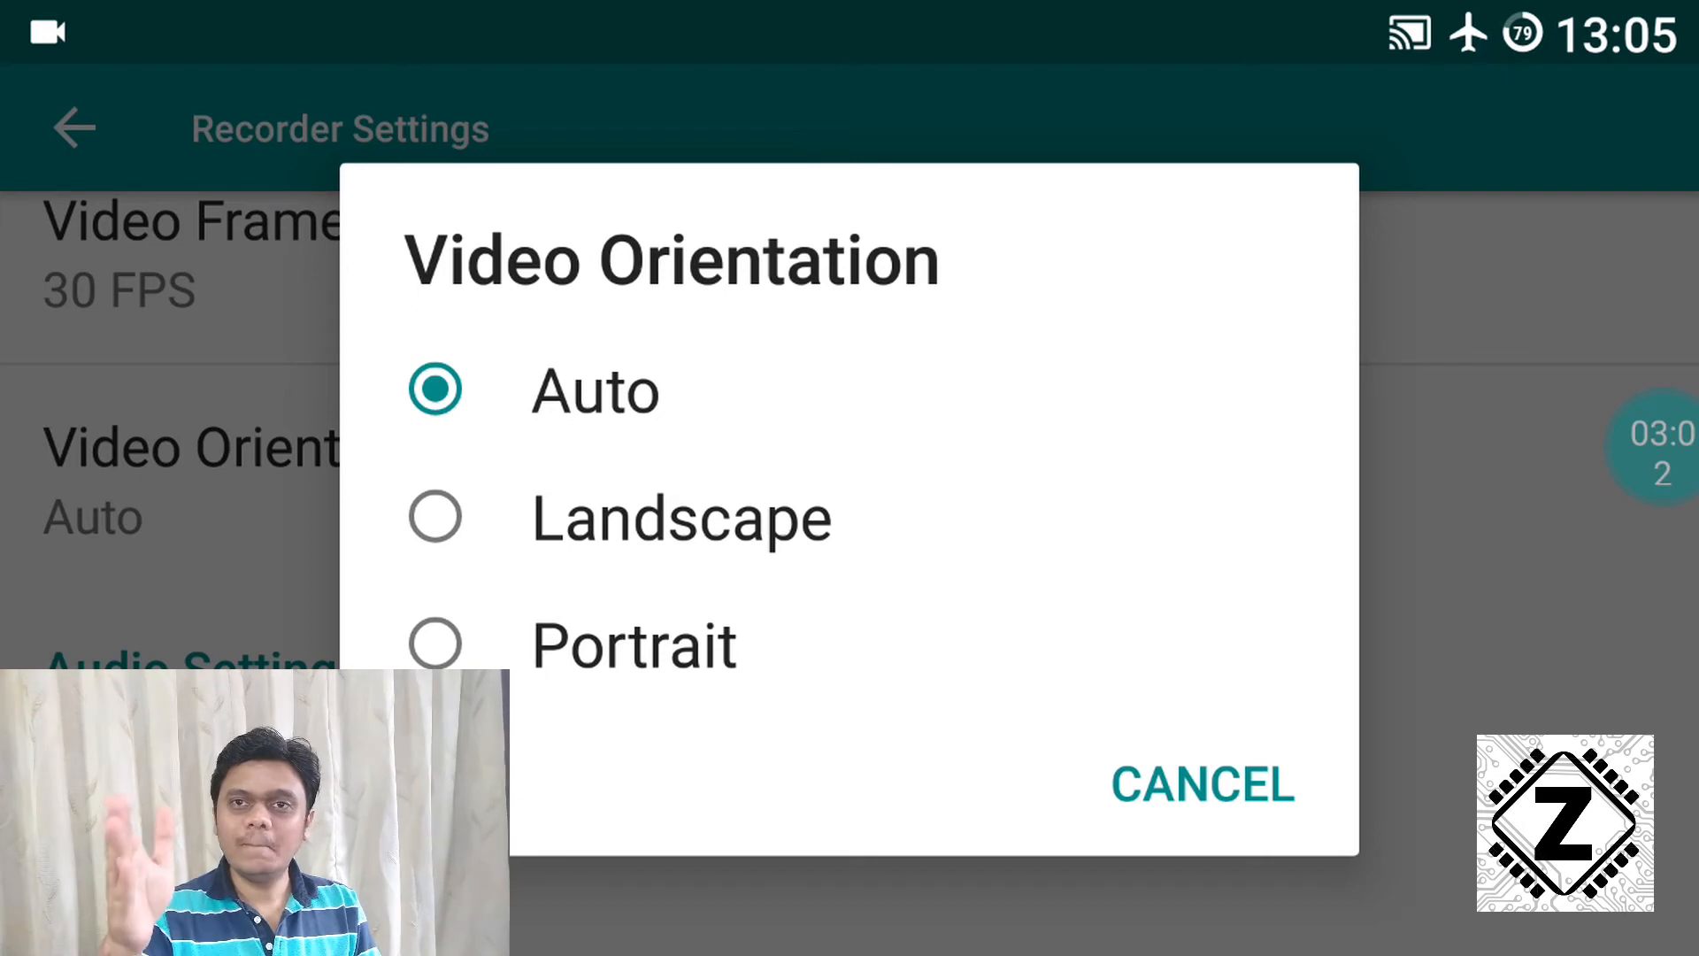
click(1201, 785)
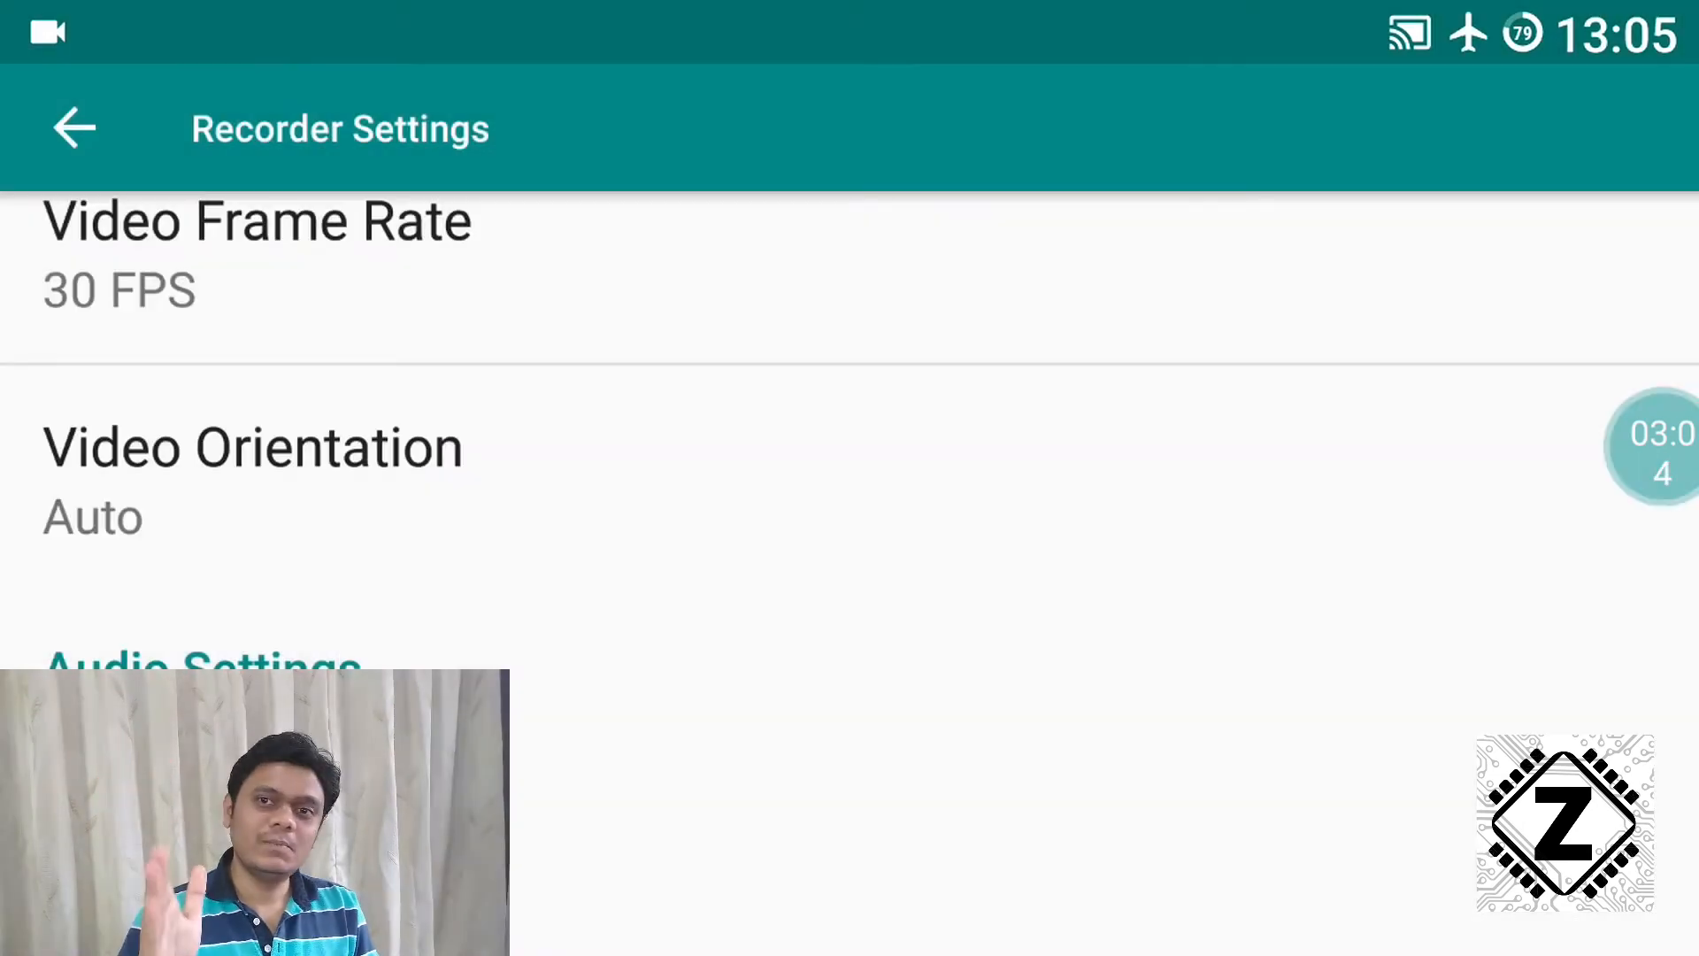
scroll(down, 3)
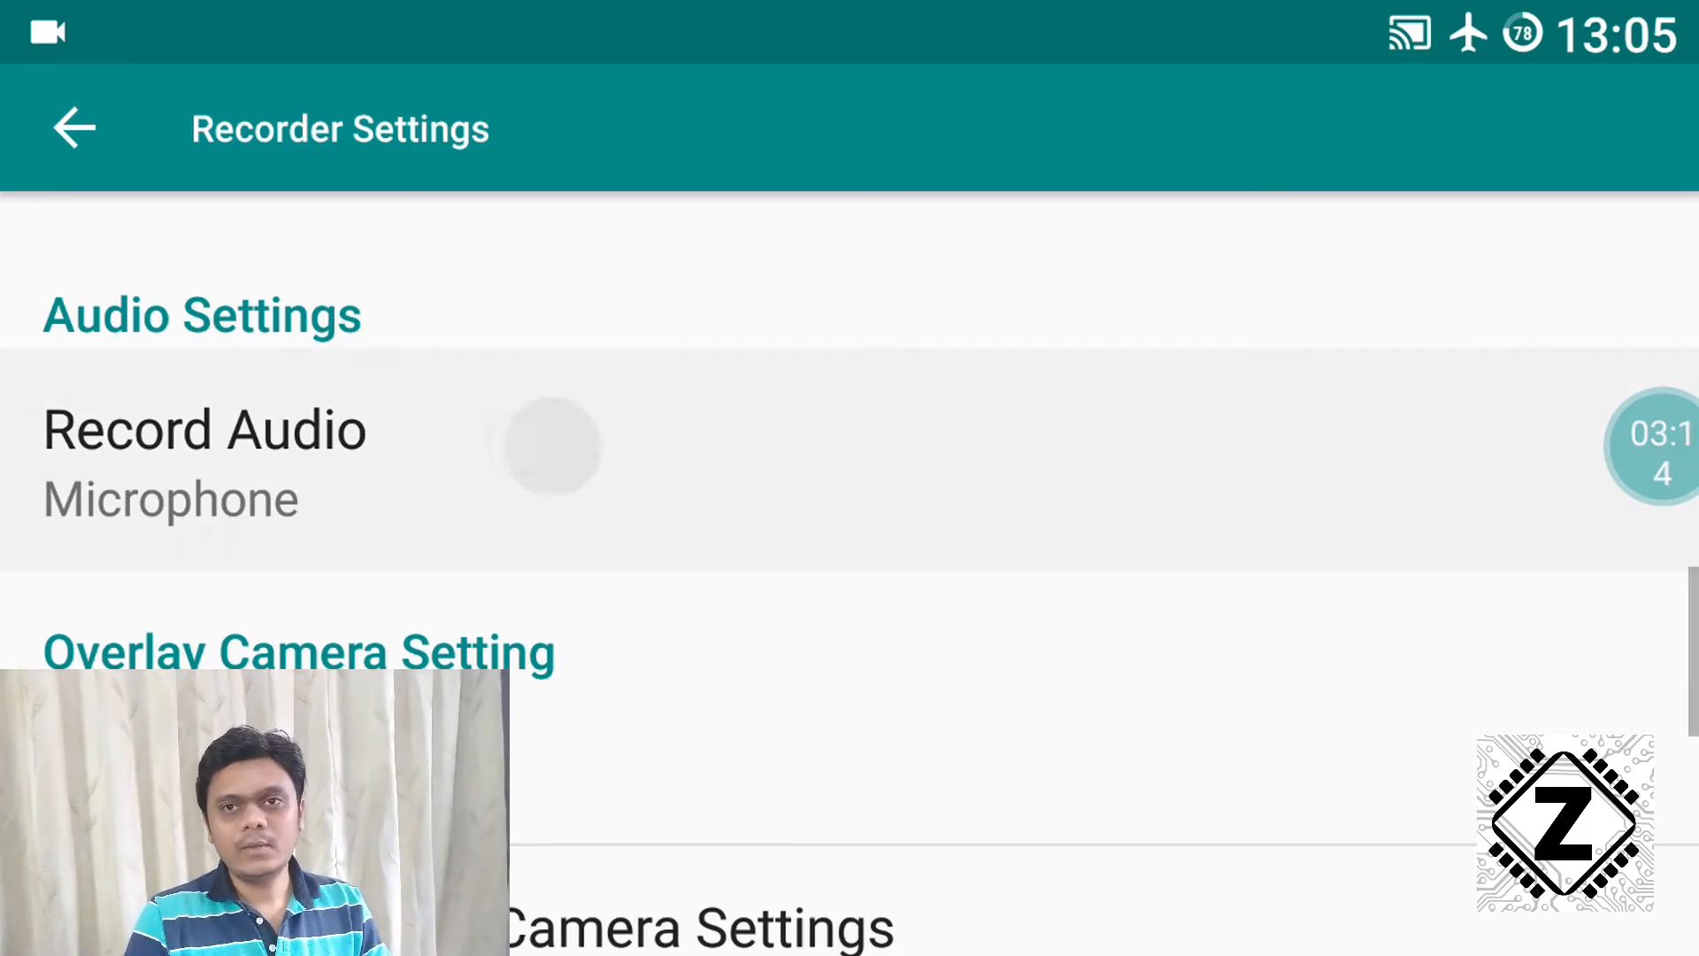
- Keep Microphone as the audio source and scroll to Overlay Camera Setting
click(204, 455)
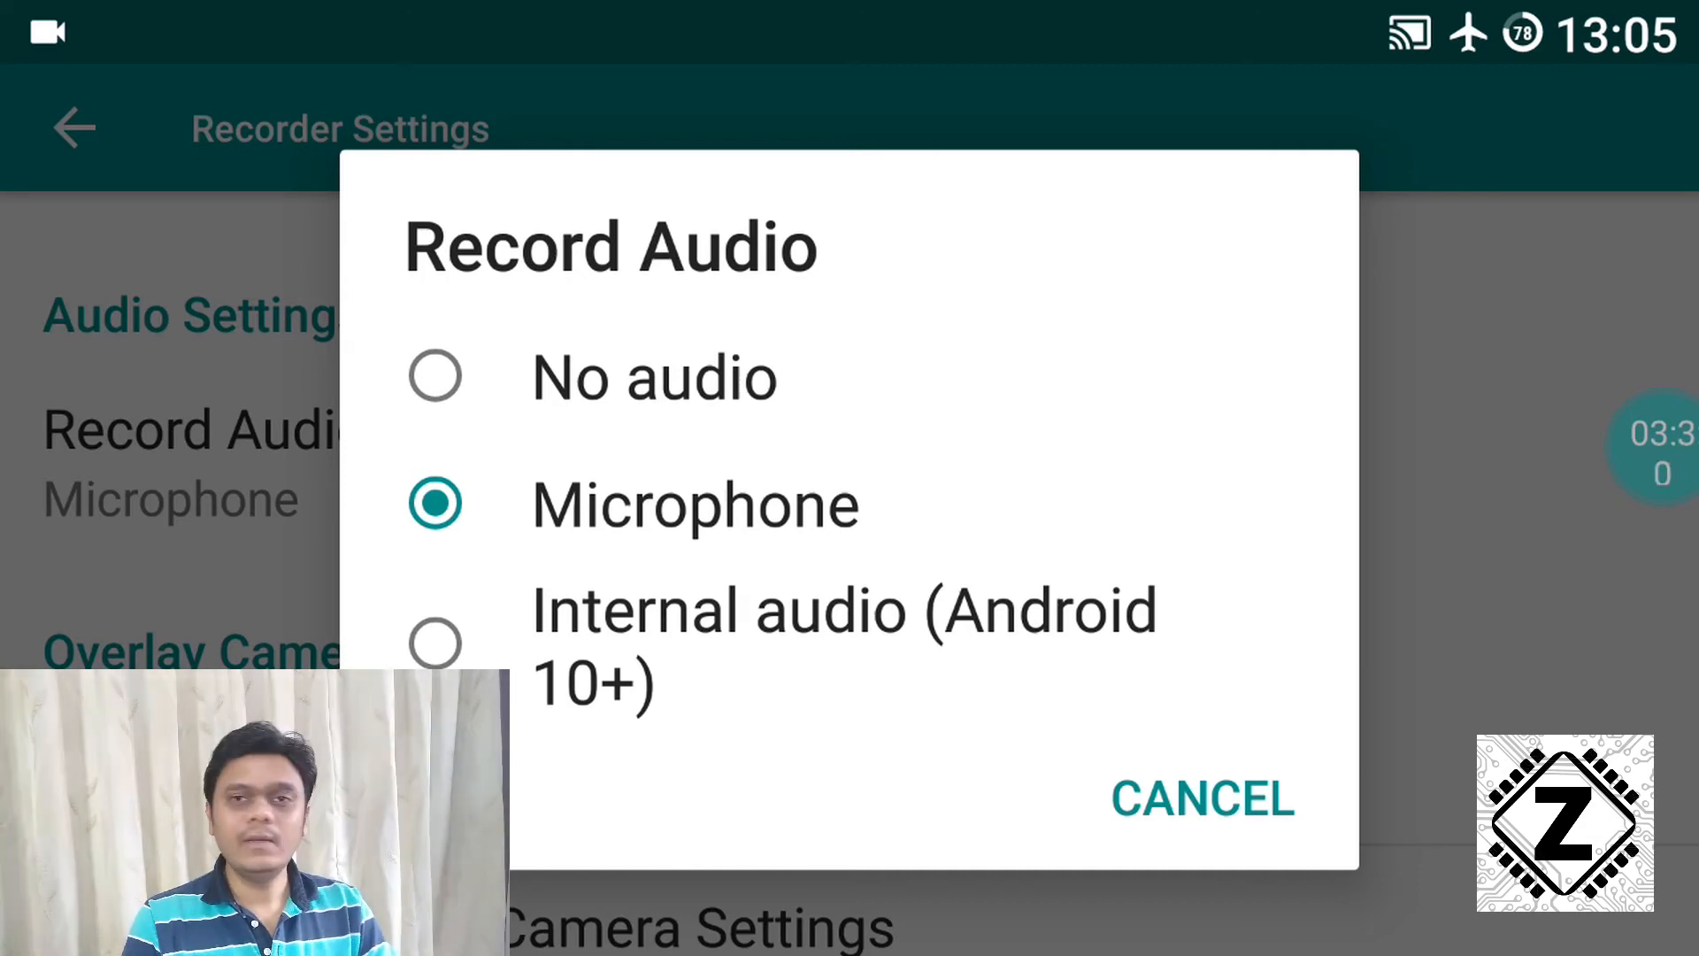
click(1200, 800)
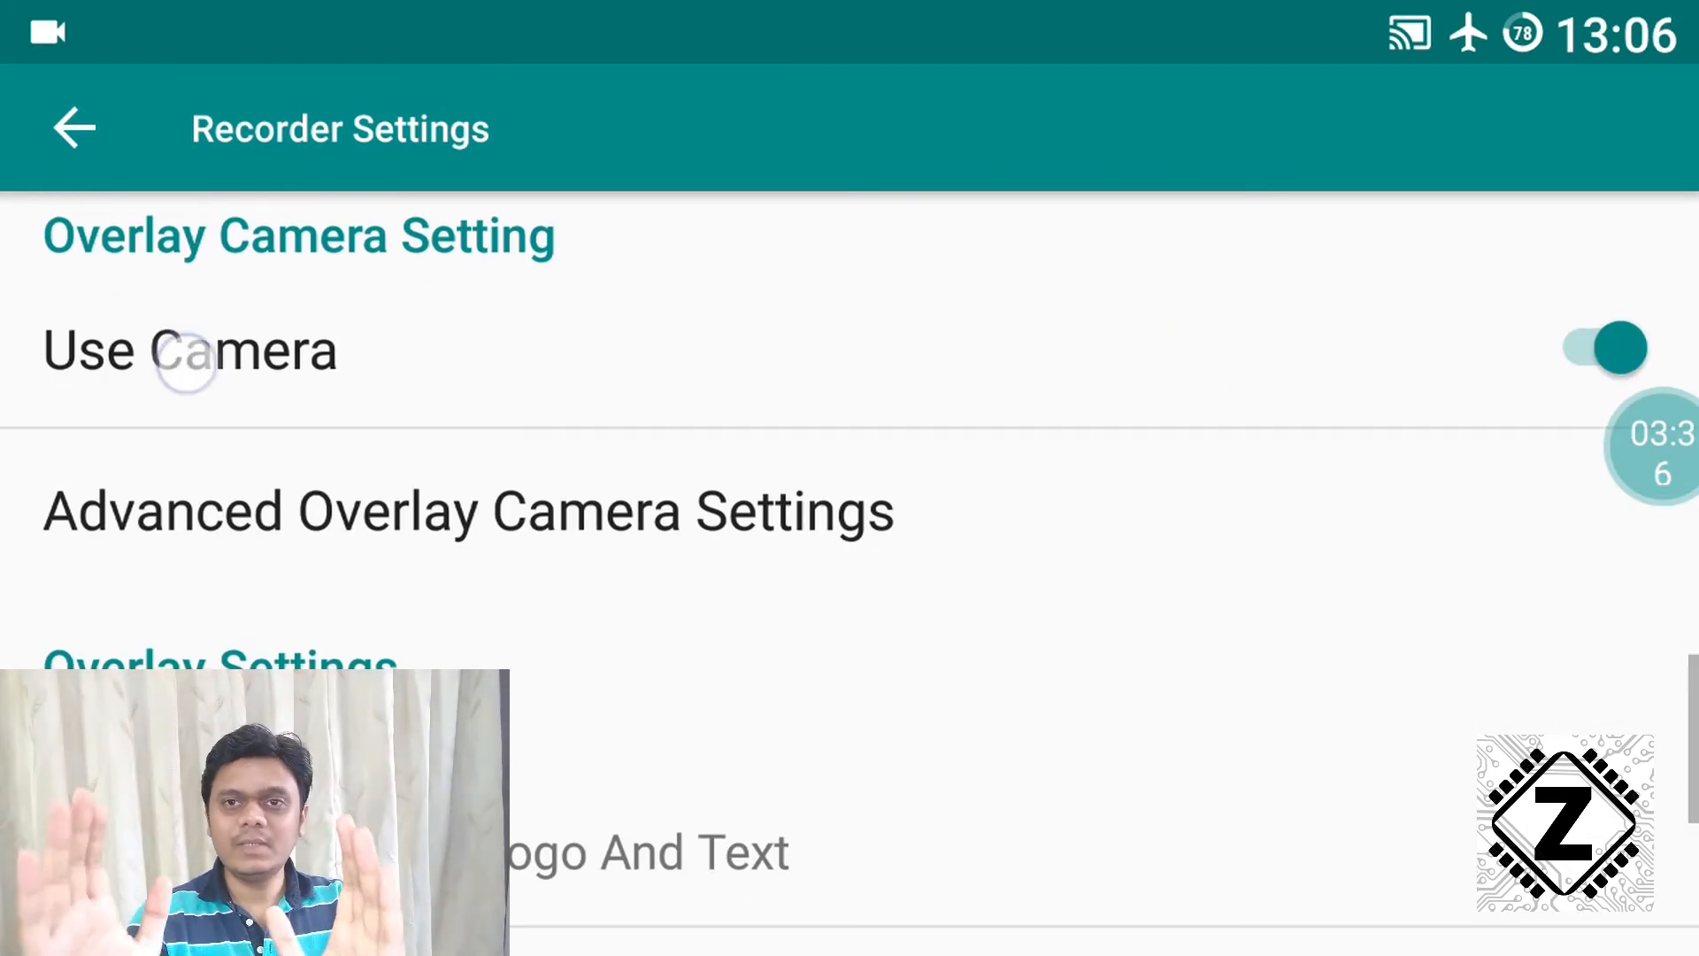
scroll(down, 3)
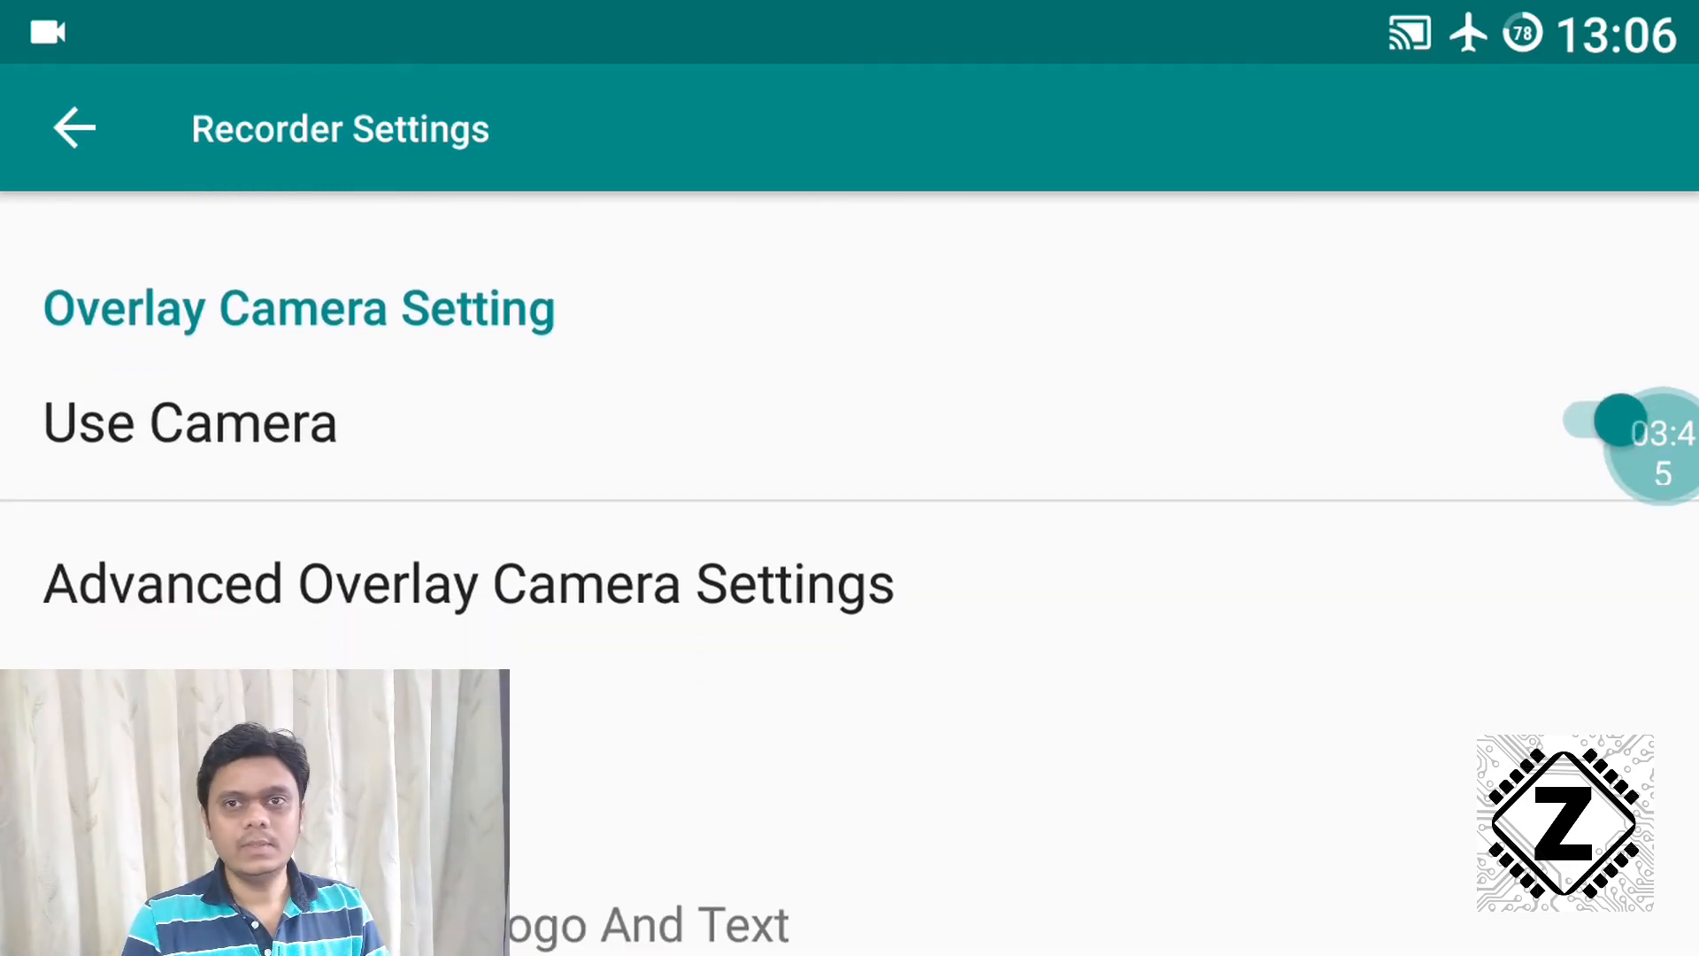
- In Advanced Overlay Camera Settings, keep the Front camera and review its 125dp size
click(467, 583)
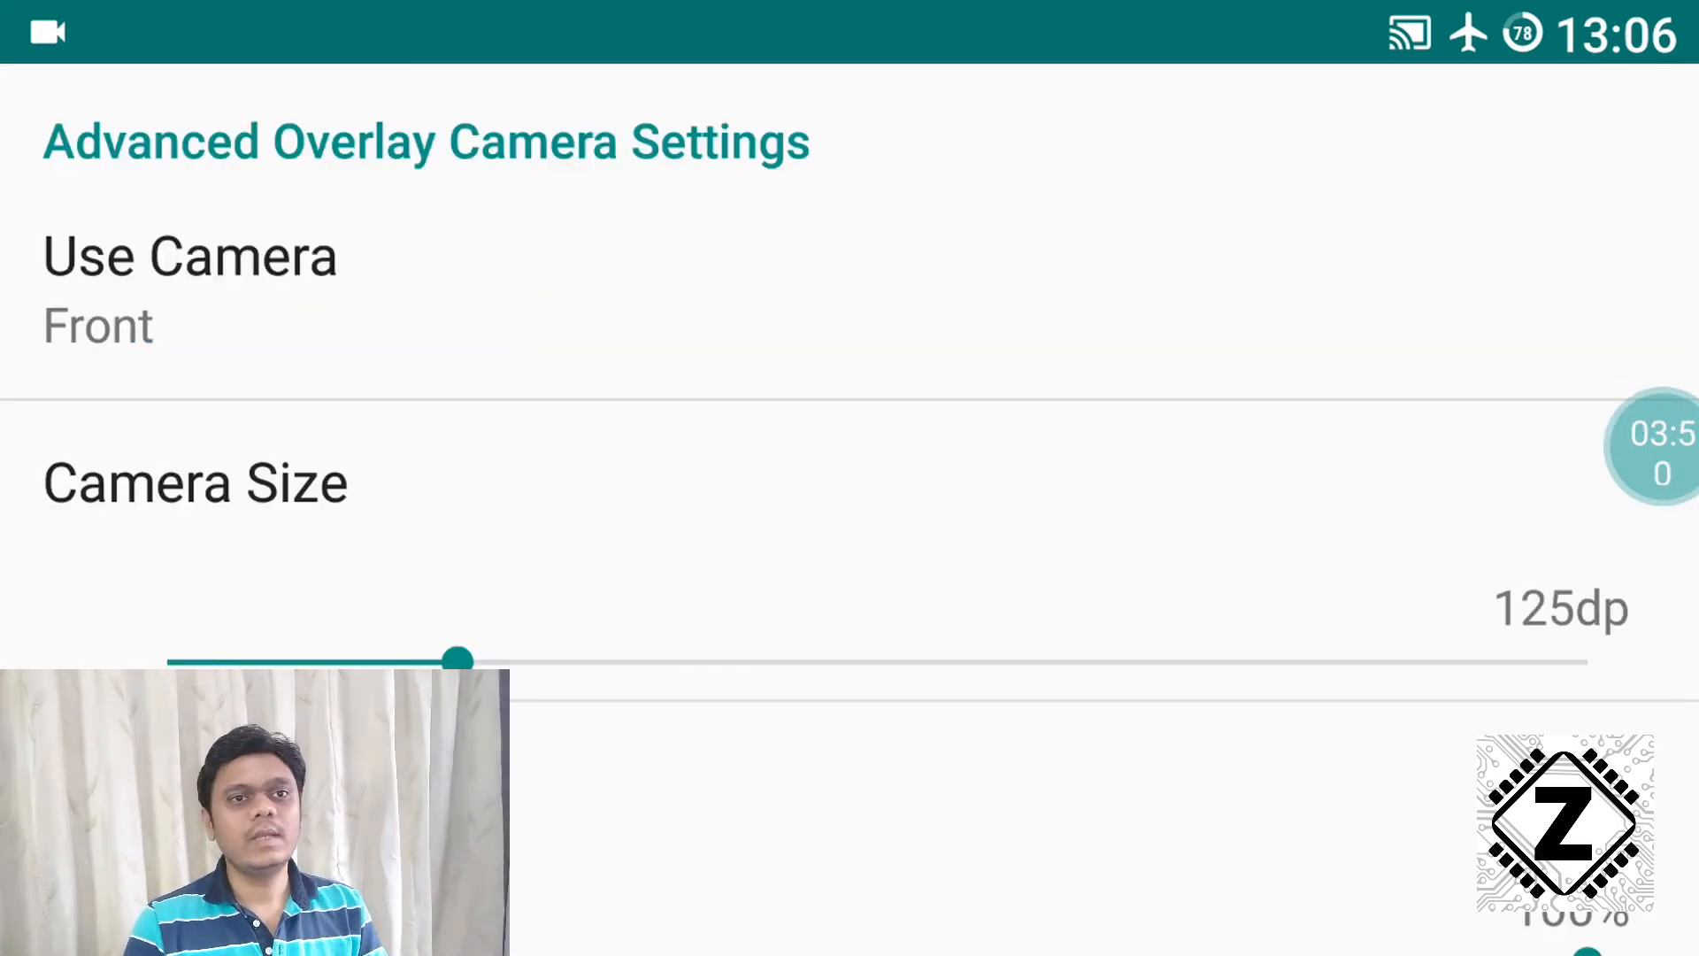
click(189, 281)
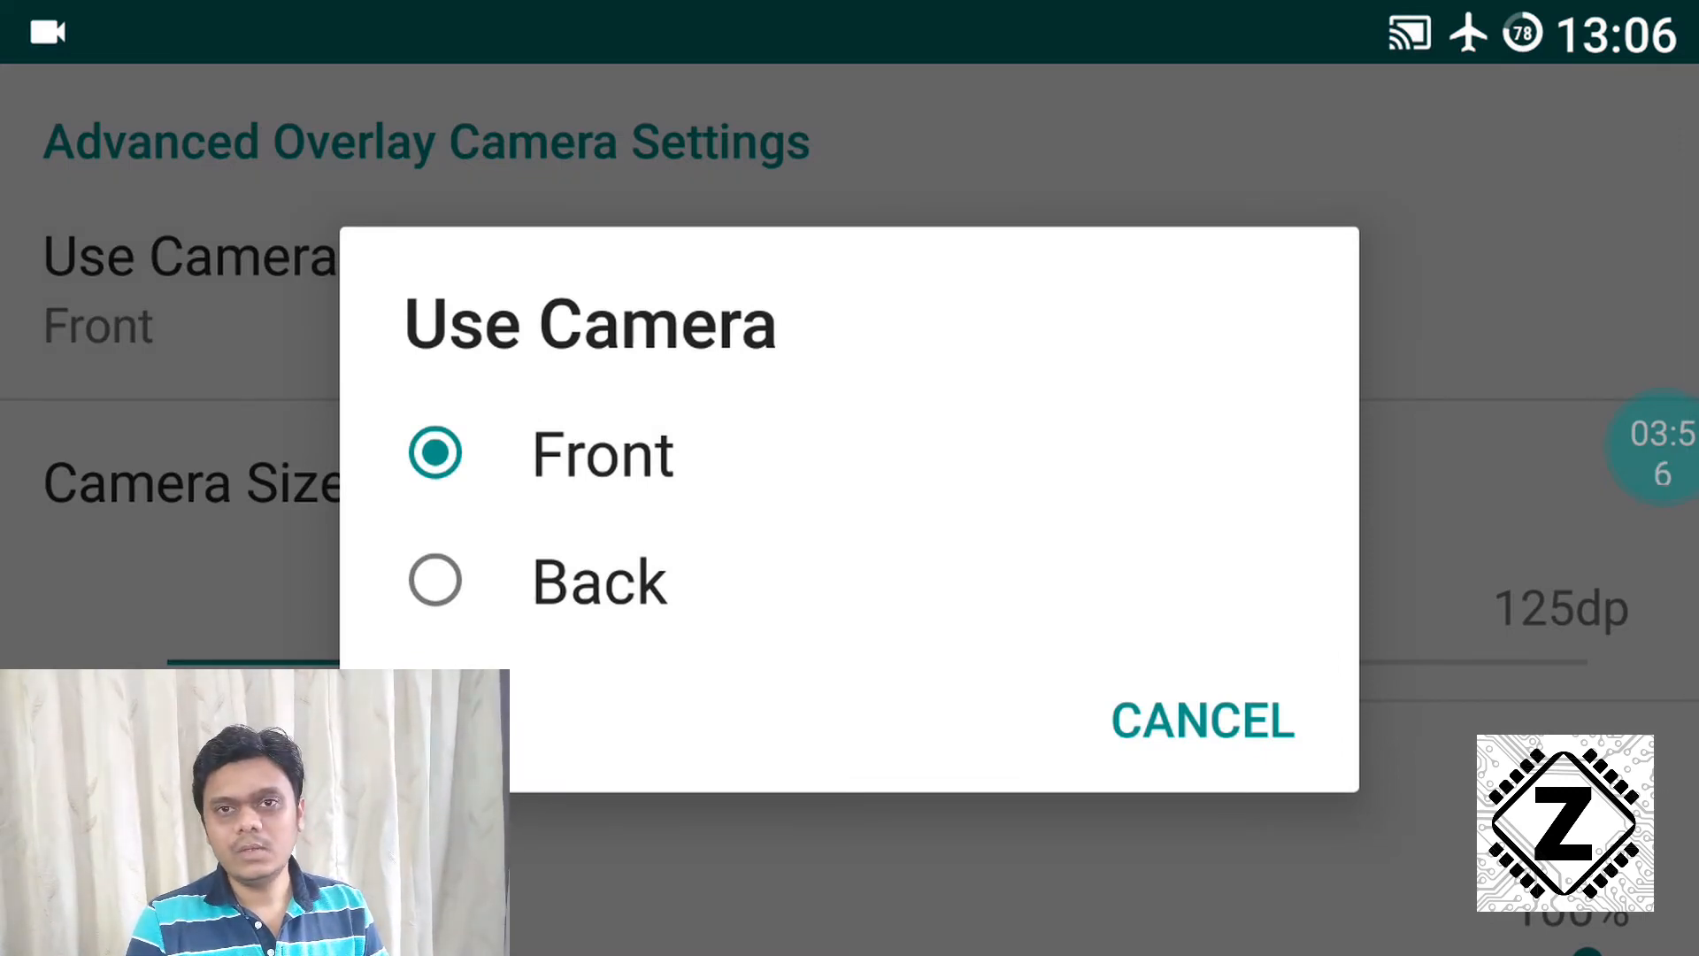
click(1201, 720)
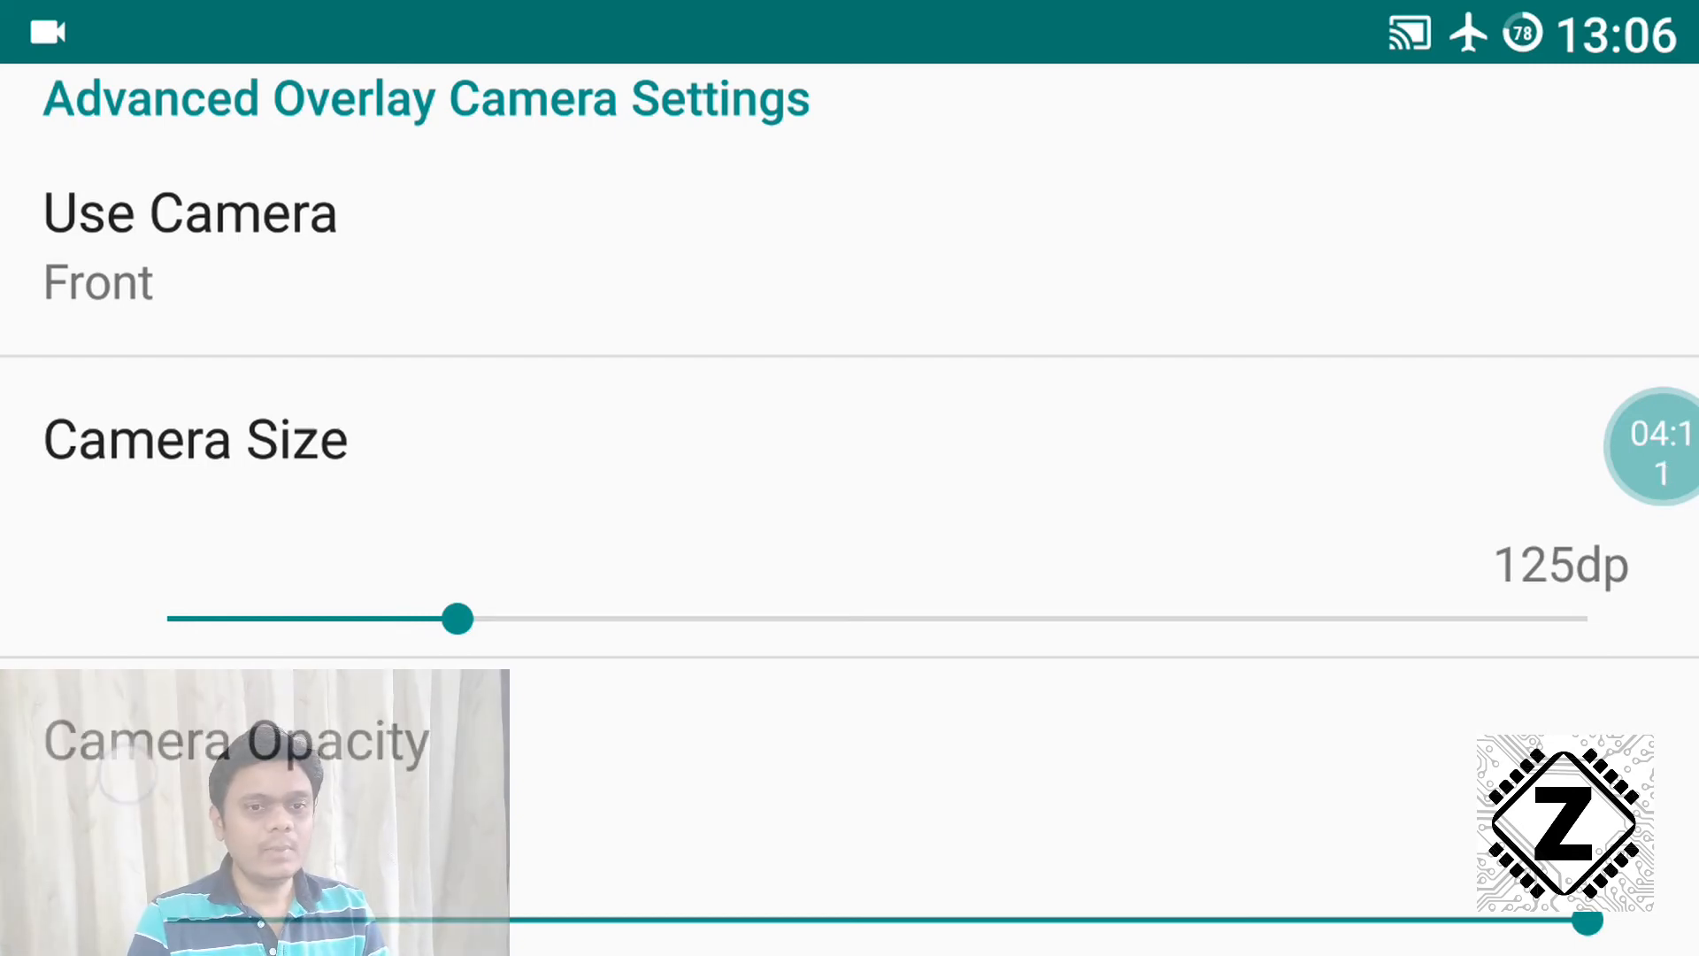
scroll(down, 3)
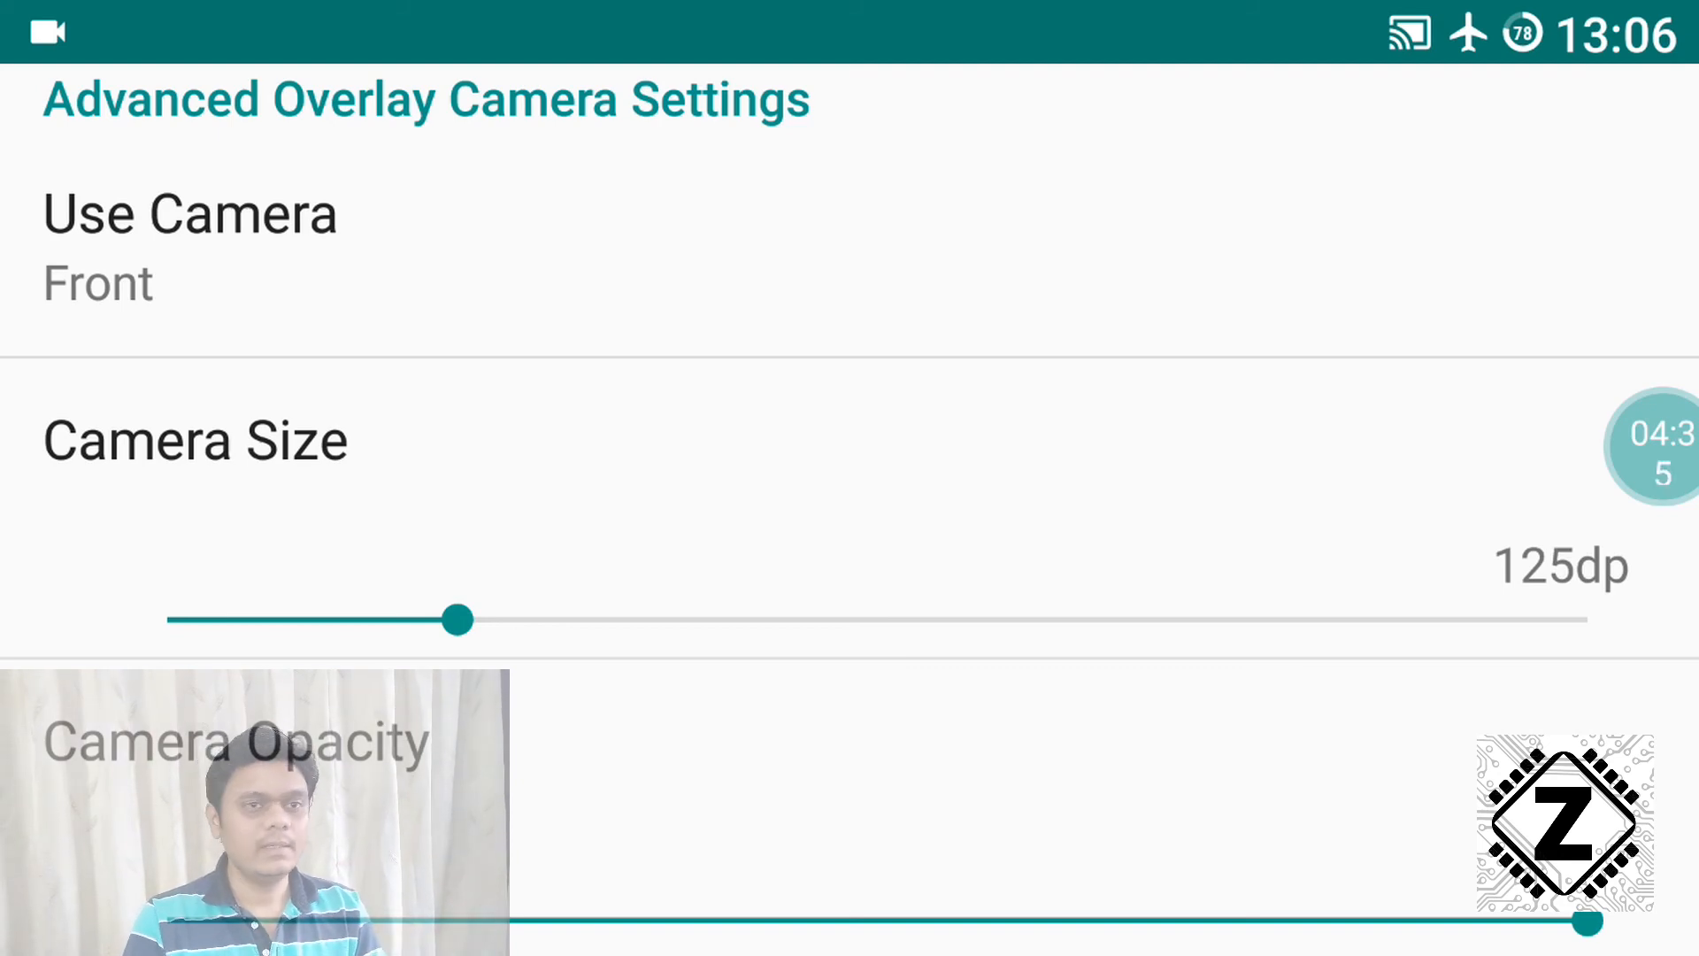
- Keep the output folder on Internal Storage at /storage/emulated/0/ADVScreenRecorder
click(72, 128)
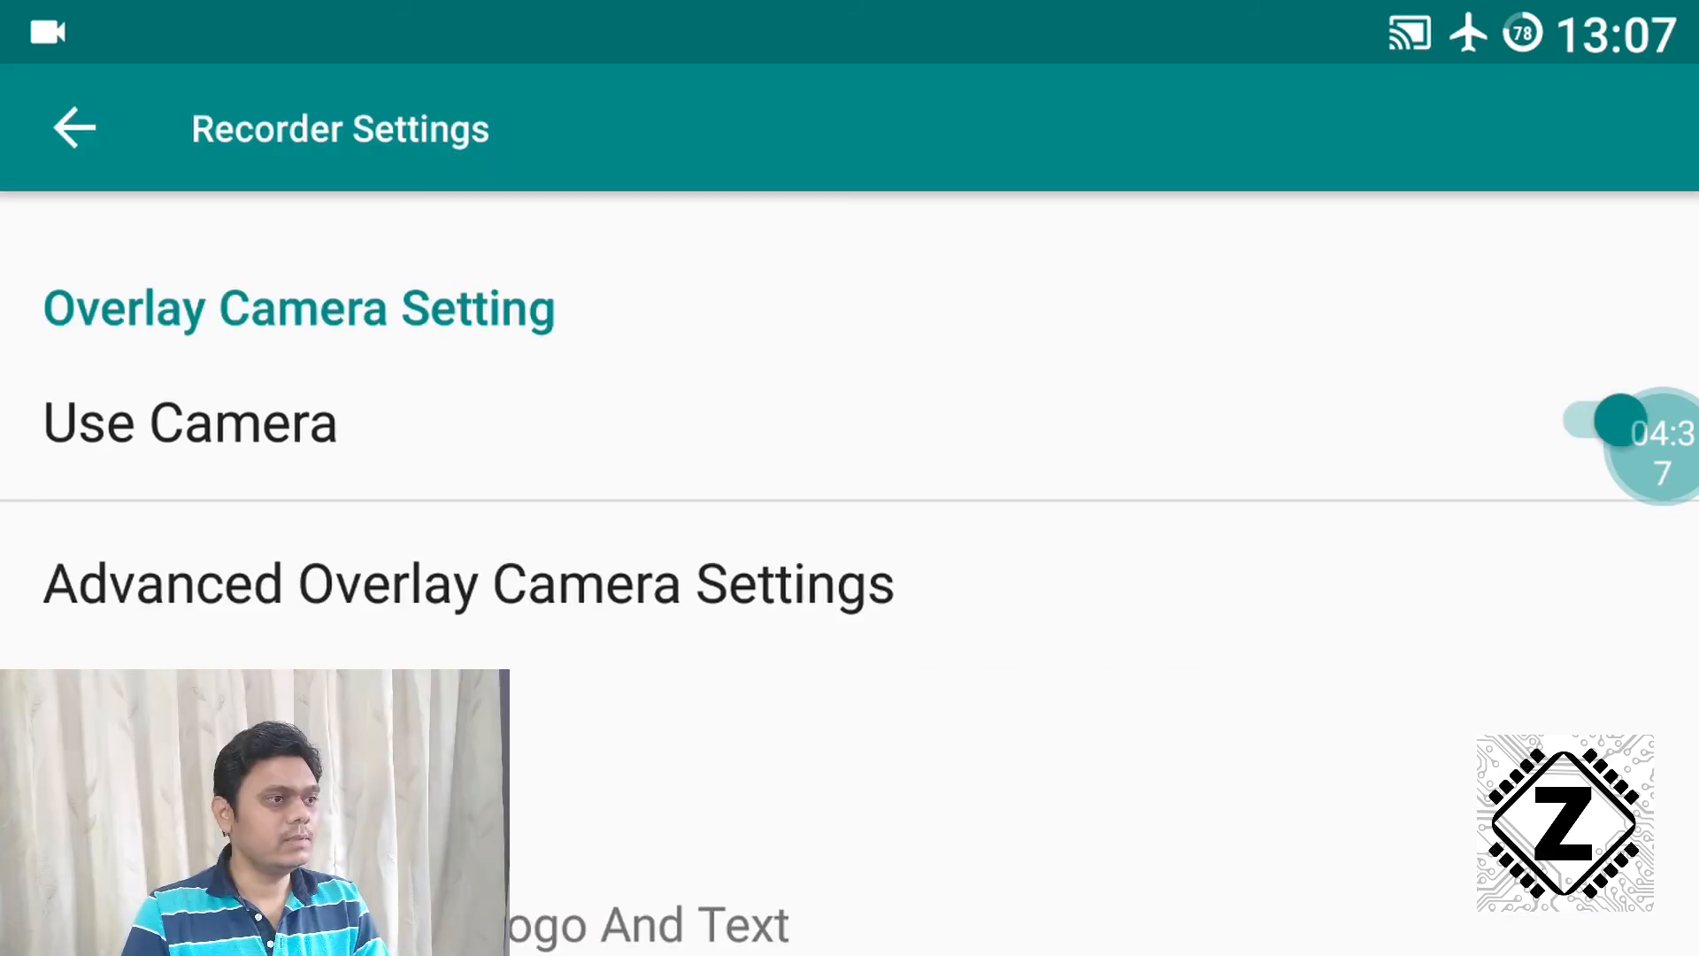
scroll(down, 3)
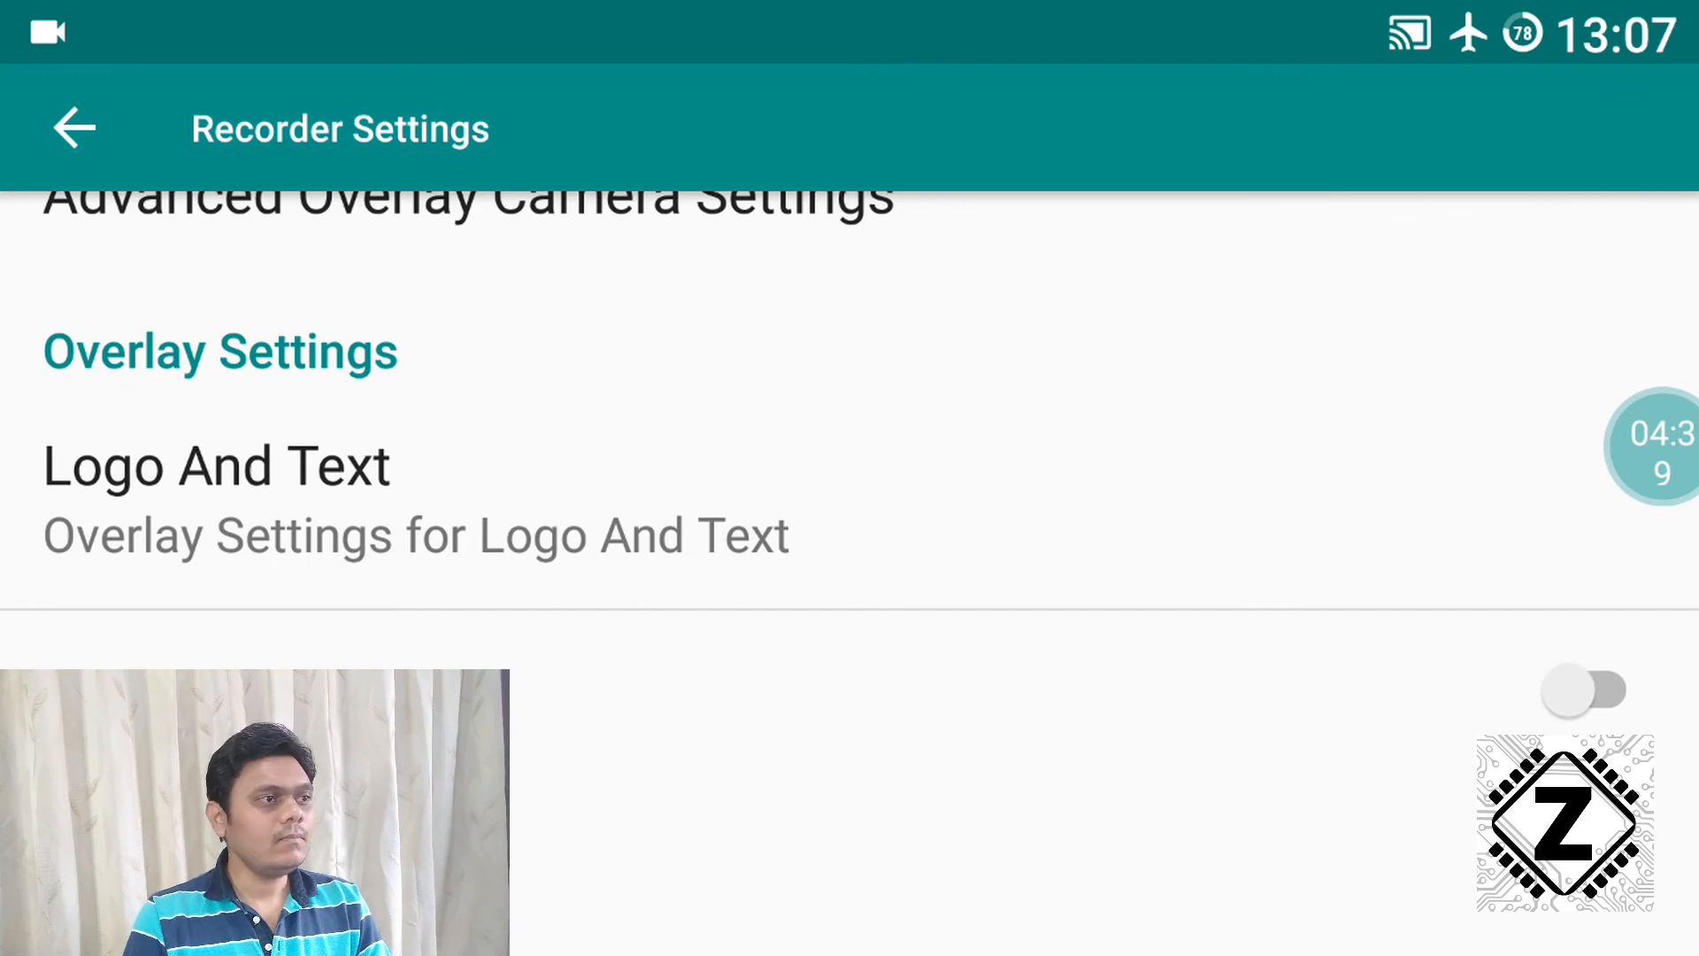
scroll(down, 3)
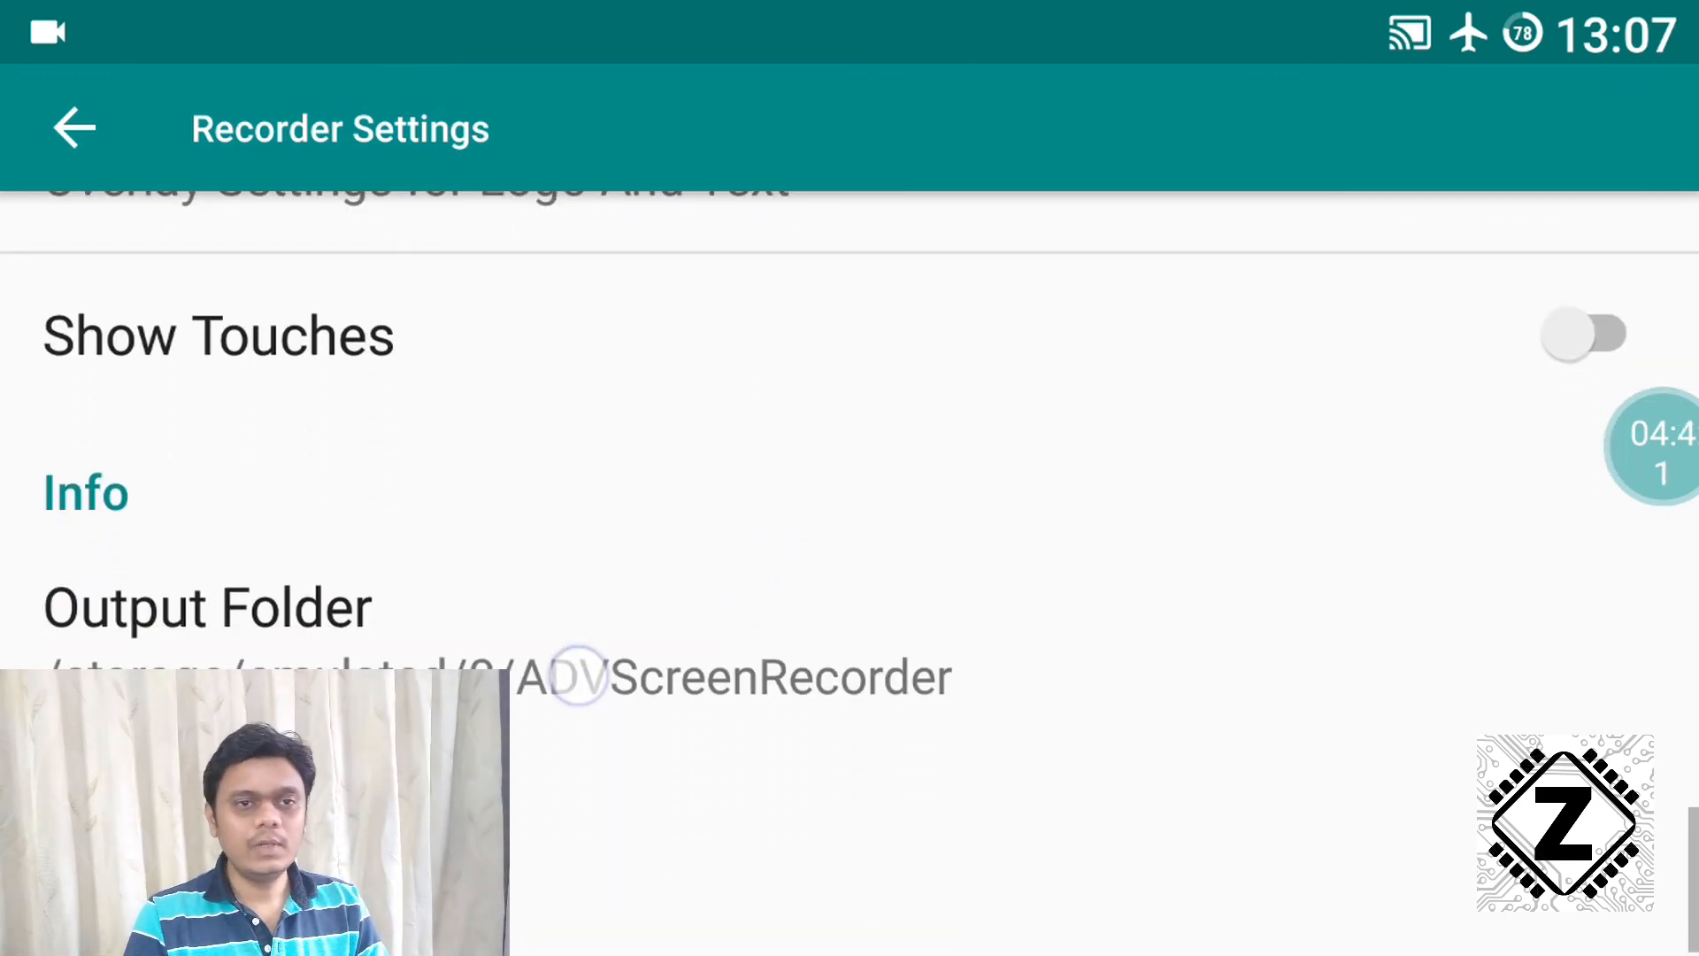
click(207, 607)
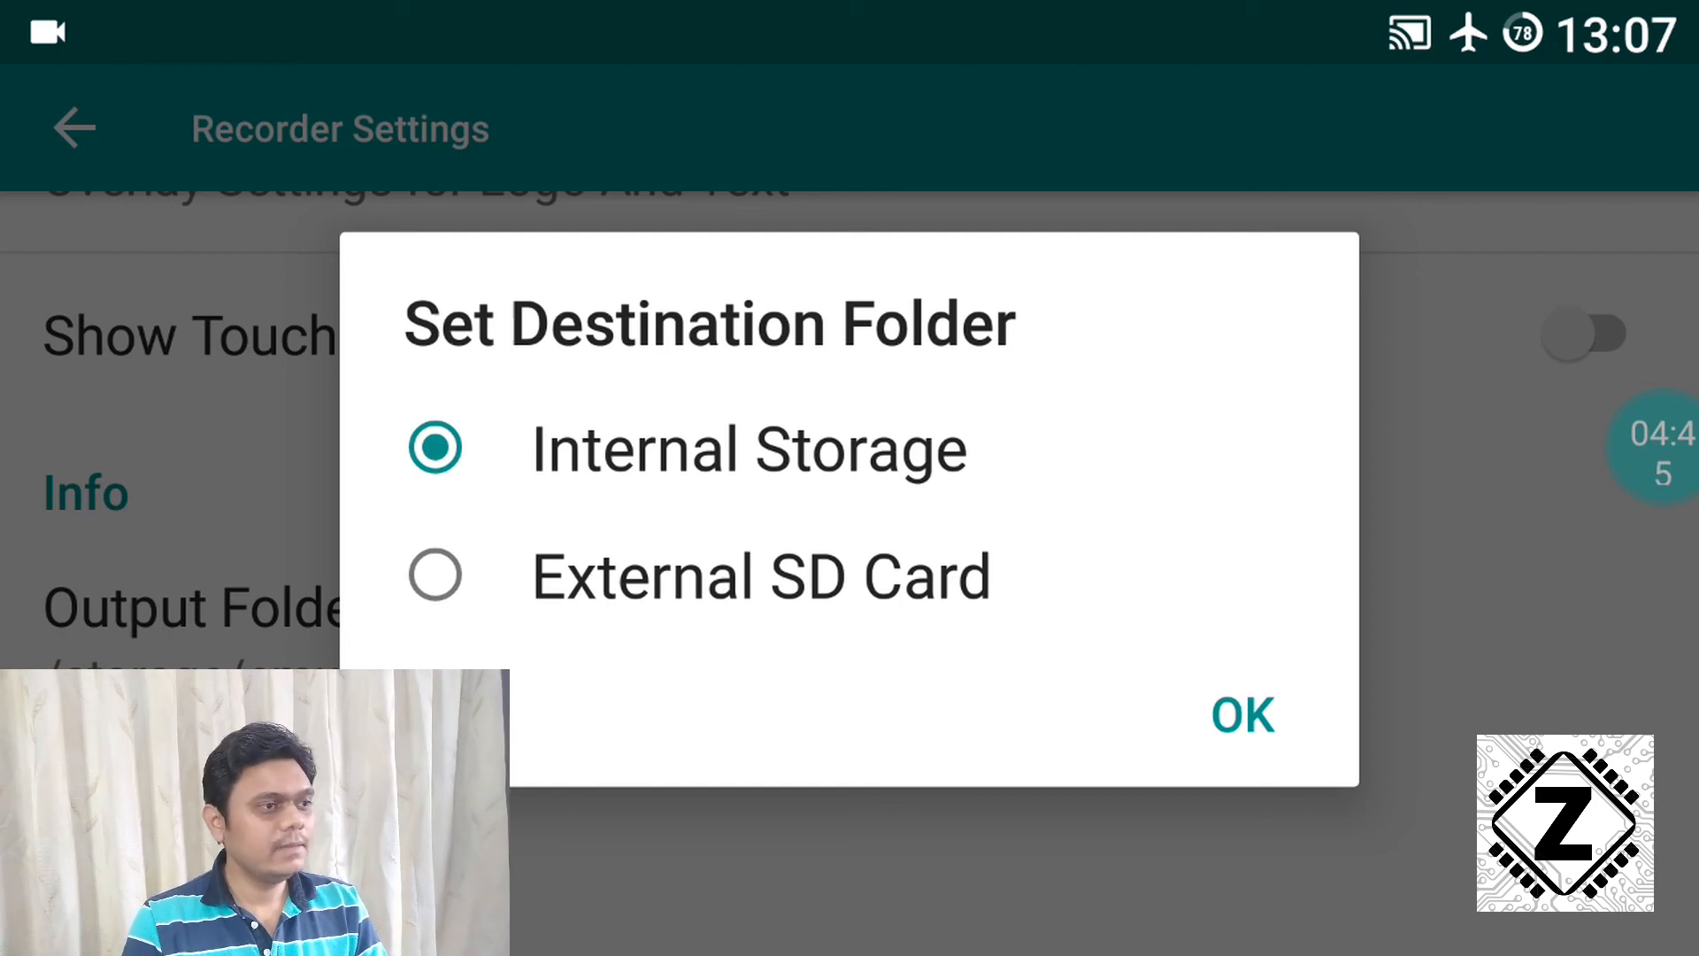
click(1241, 715)
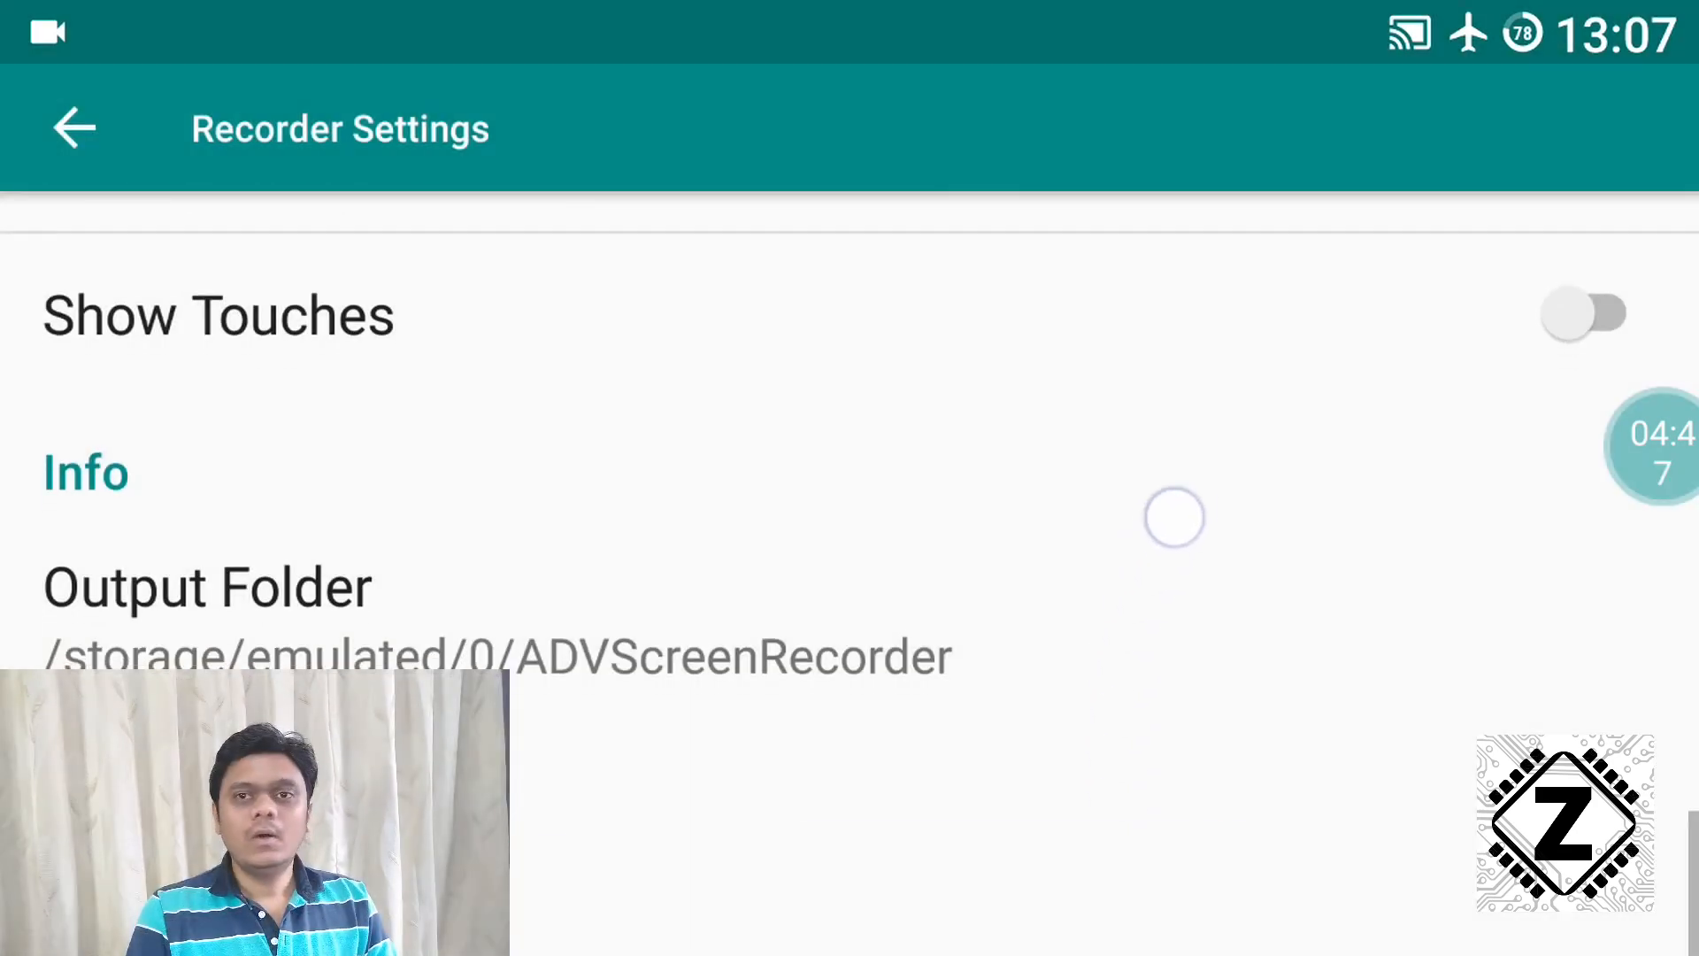